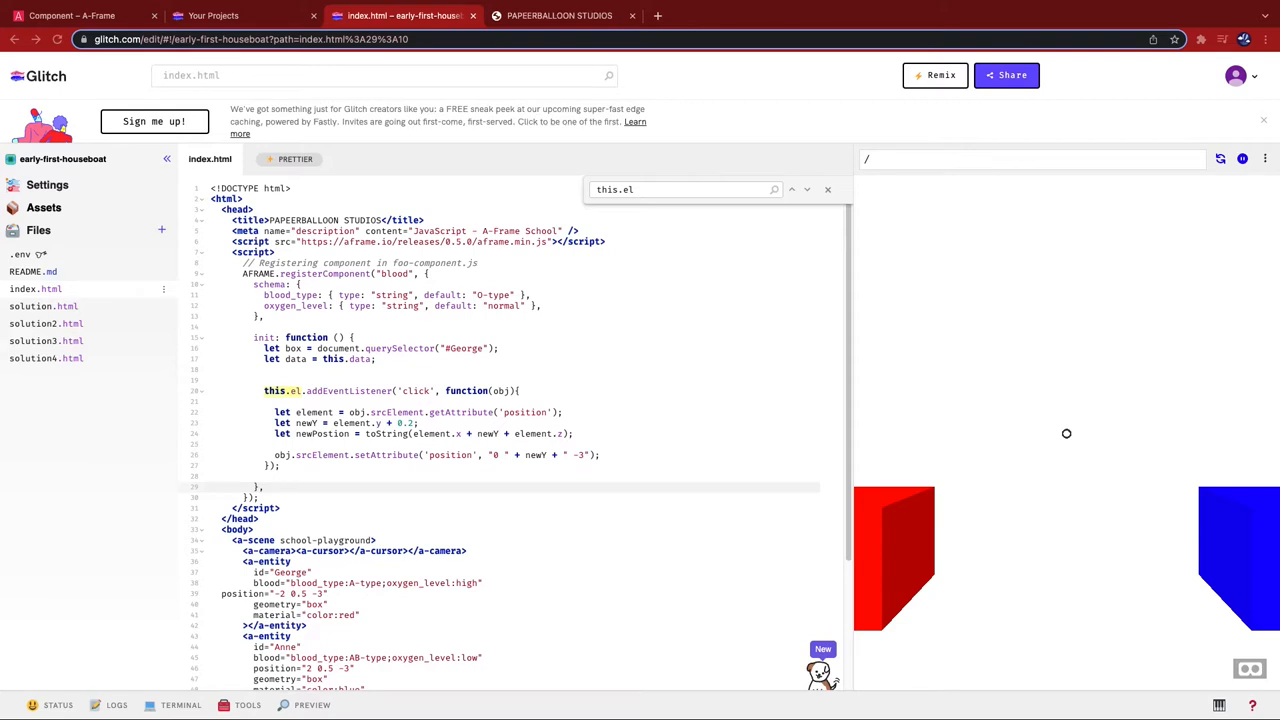
After checking the A-Frame component docs, add an update function logging "=== UPDATED ==="
{"action": "left_click", "coordinate": [84, 18]}
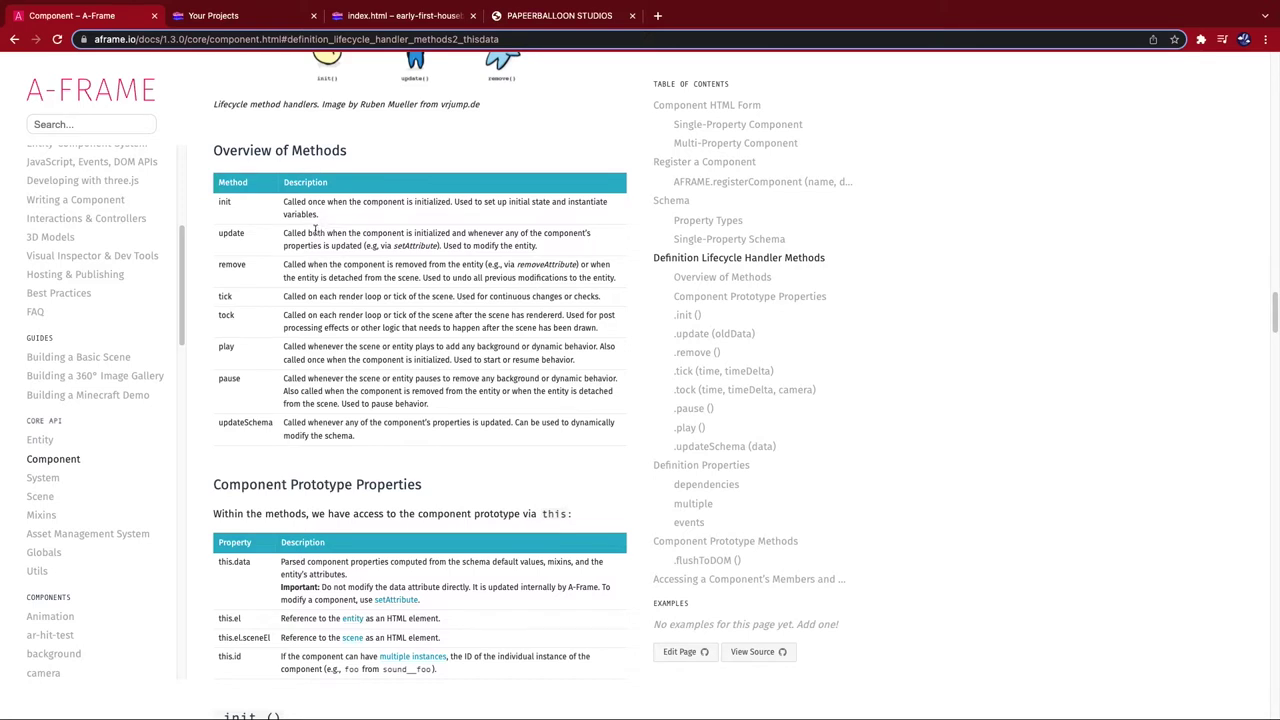
{"action": "mouse_move", "coordinate": [316, 256]}
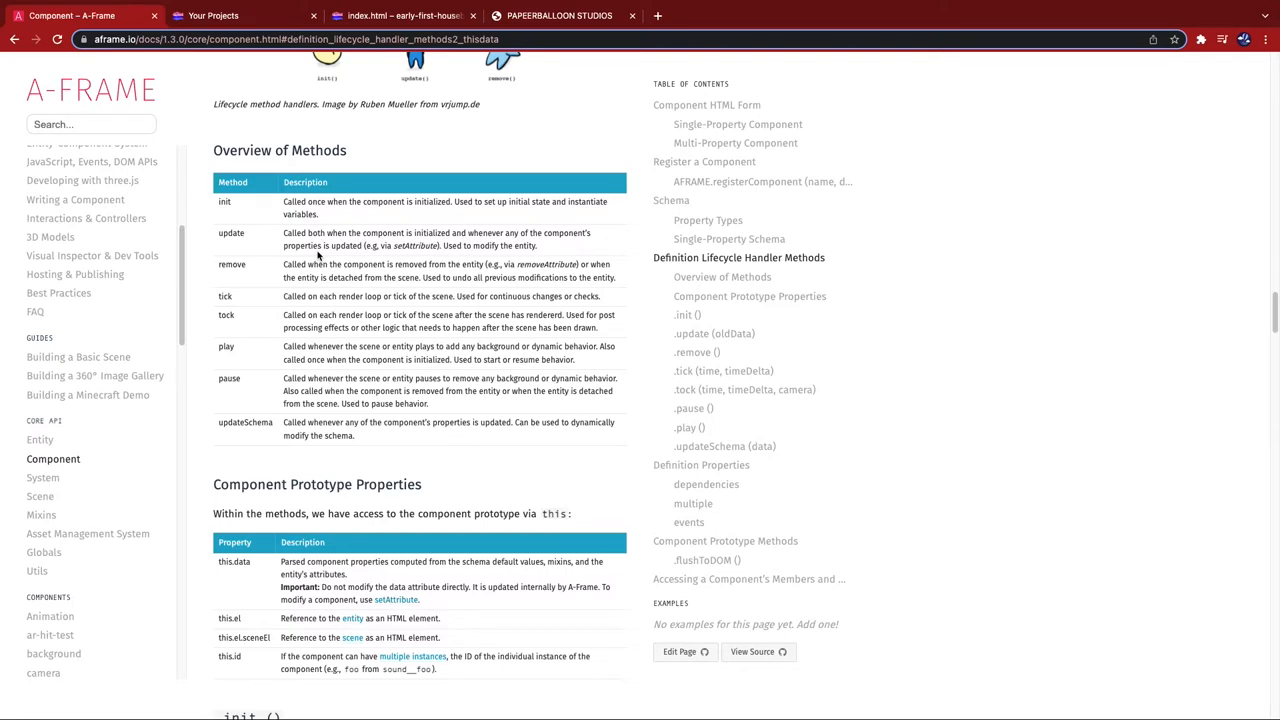
{"action": "left_click", "coordinate": [420, 16]}
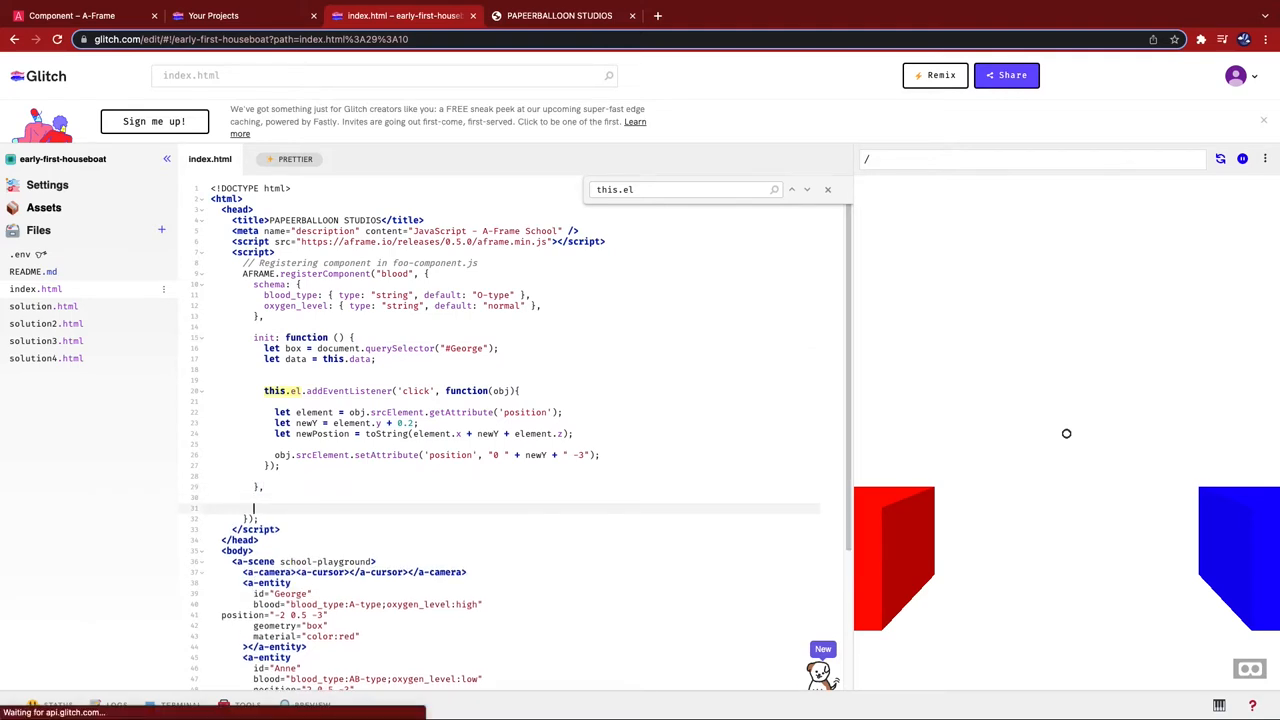
{"action": "type", "text": "update: function ("}
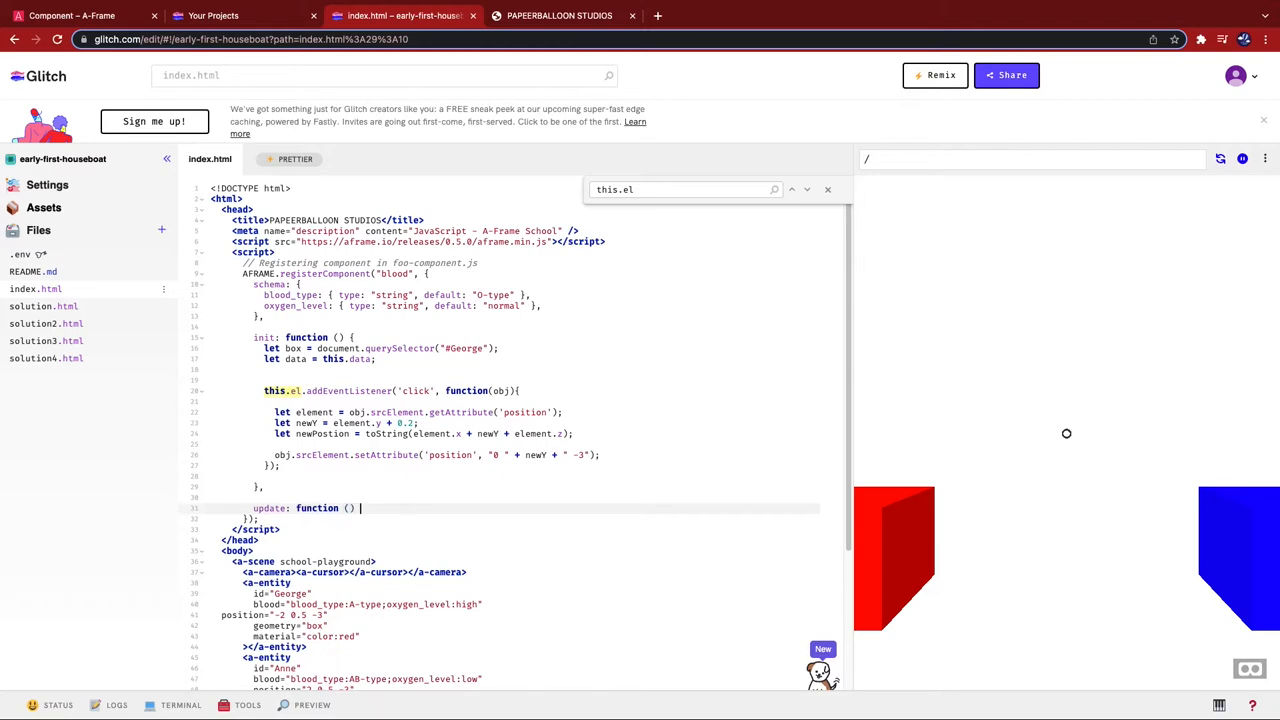
{"action": "type", "text": "cons"}
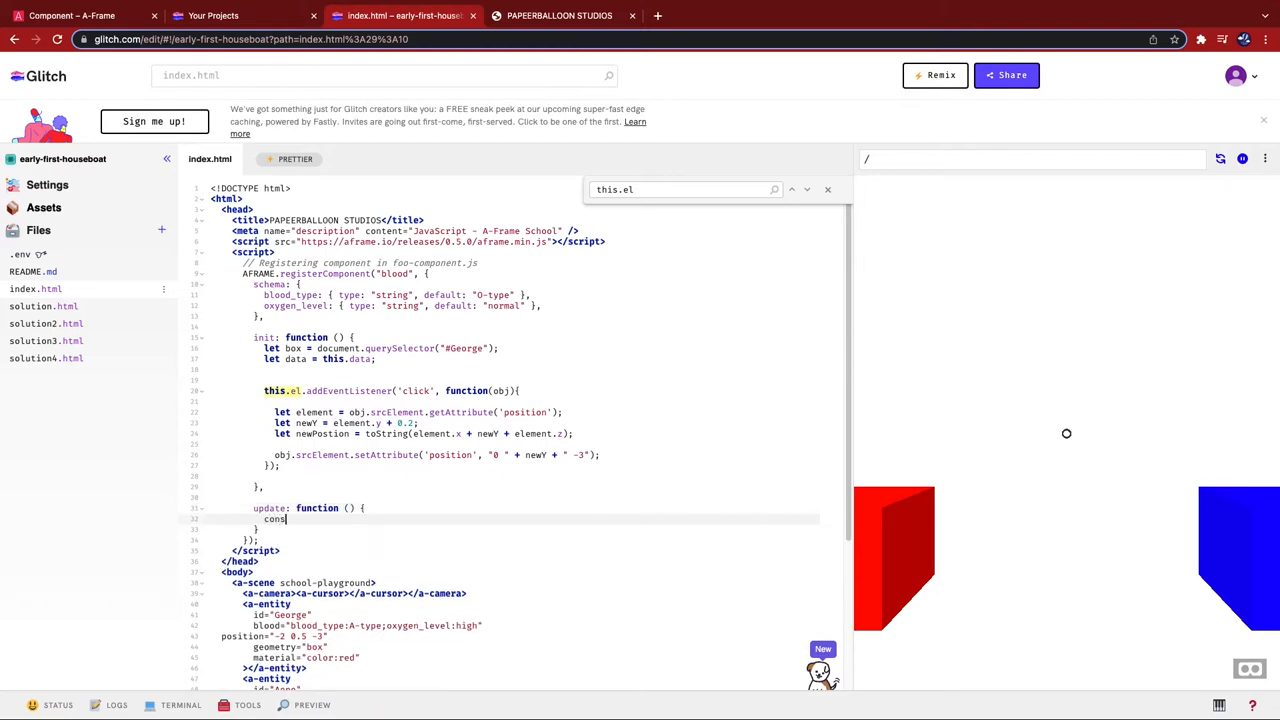
{"action": "type", "text": "ole.log(\"===\")"}
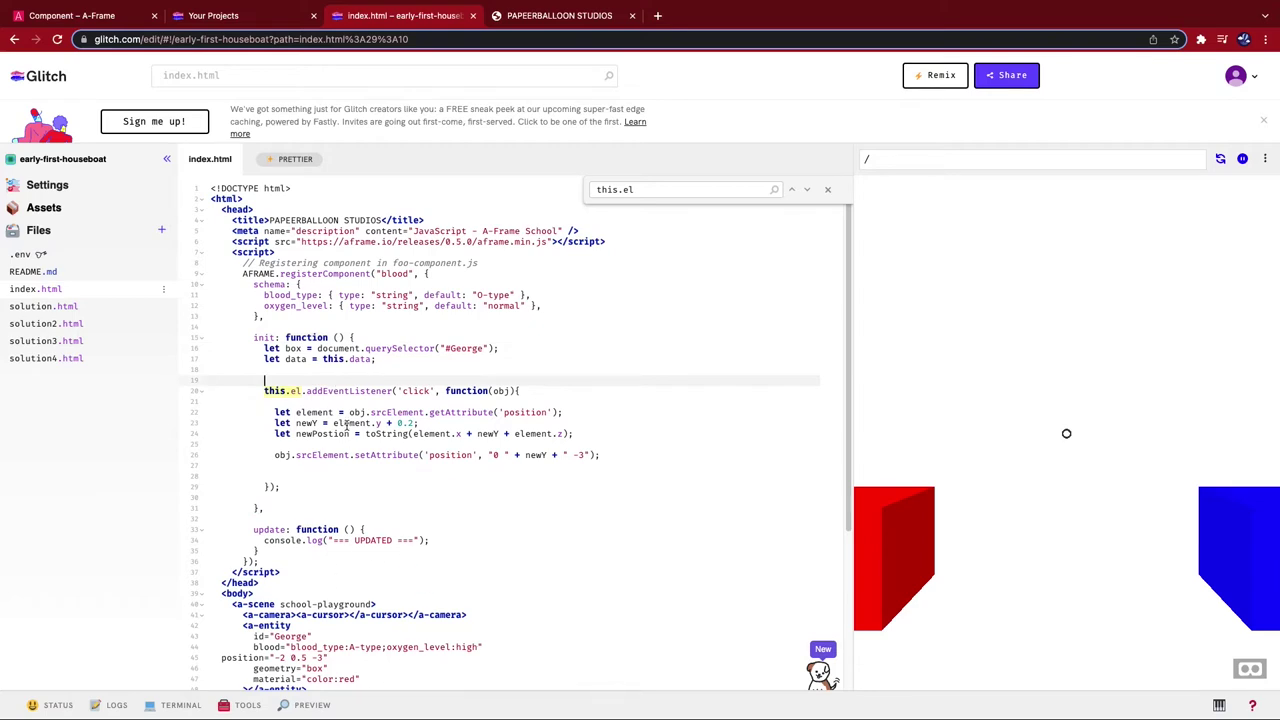
Add console.log("=== INITIALISED ===") at the end of init
{"action": "type", "text": "console.log"}
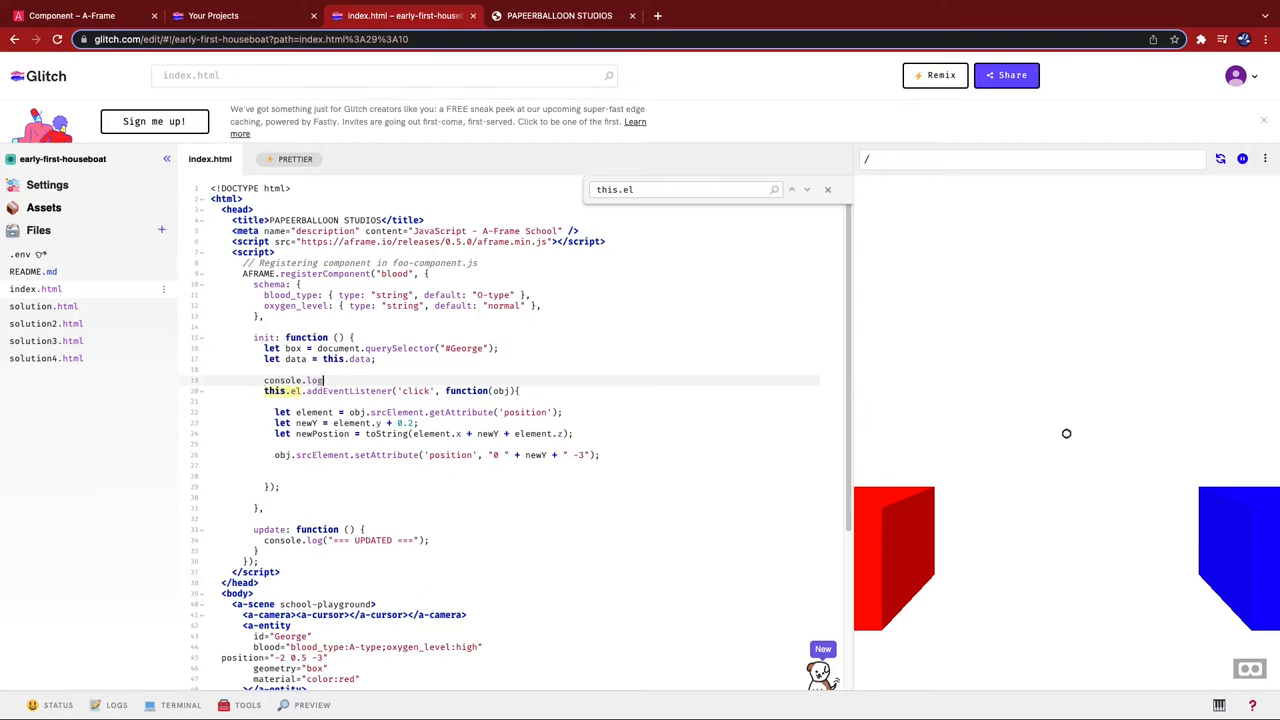
{"action": "type", "text": "(\"=== INITIALISE\")"}
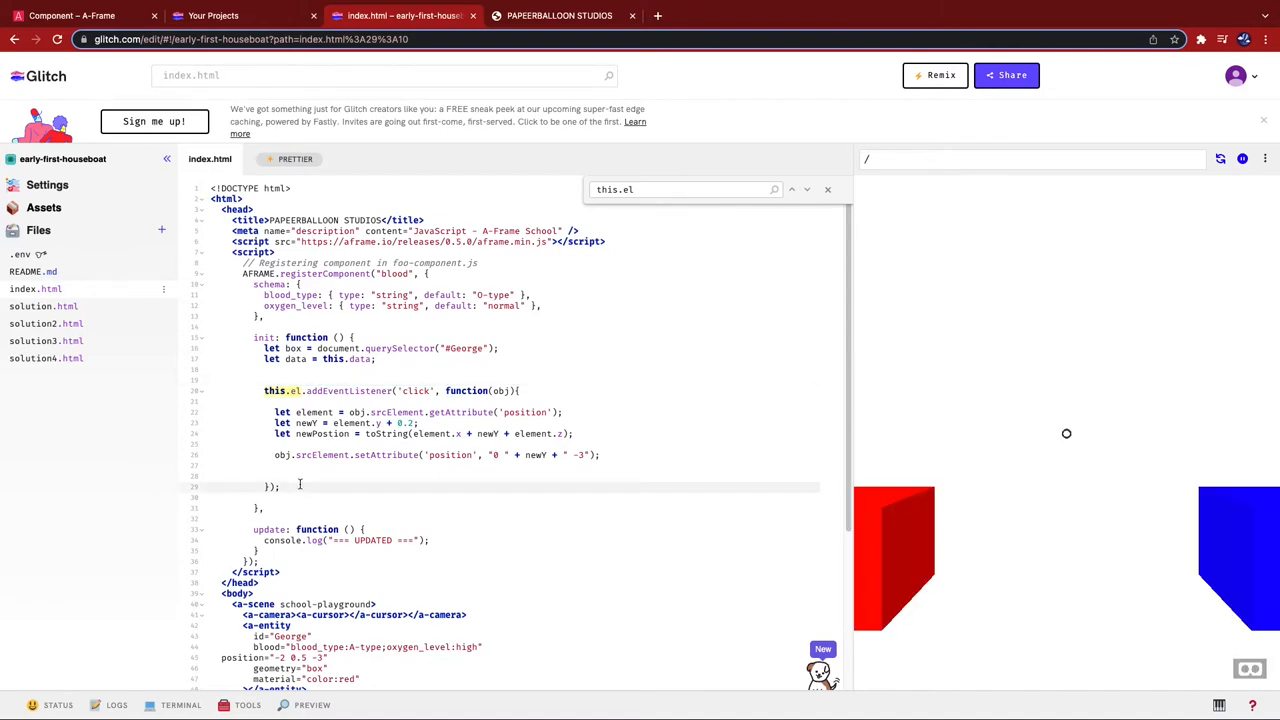
{"action": "type", "text": "console.log(\"=== INITIALISED ===\");"}
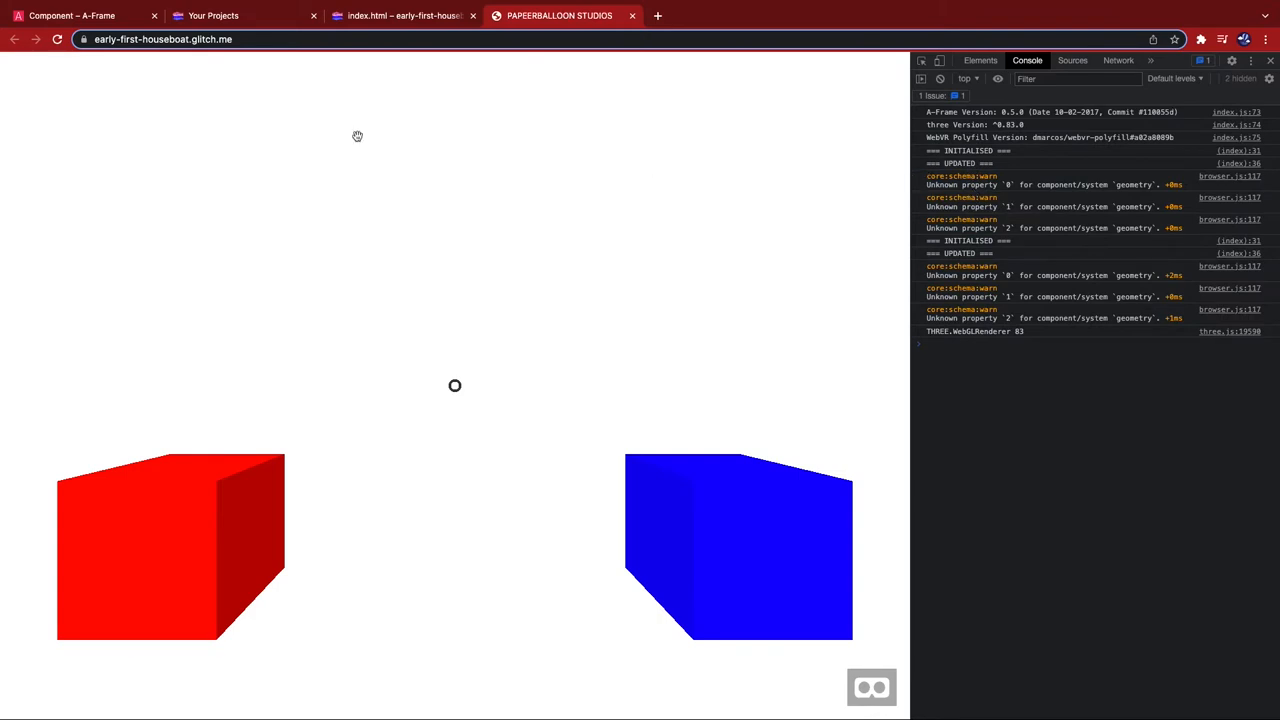
Reload the live scene to re-log INITIALISED and UPDATED, then click the blue box
{"action": "left_click", "coordinate": [56, 42]}
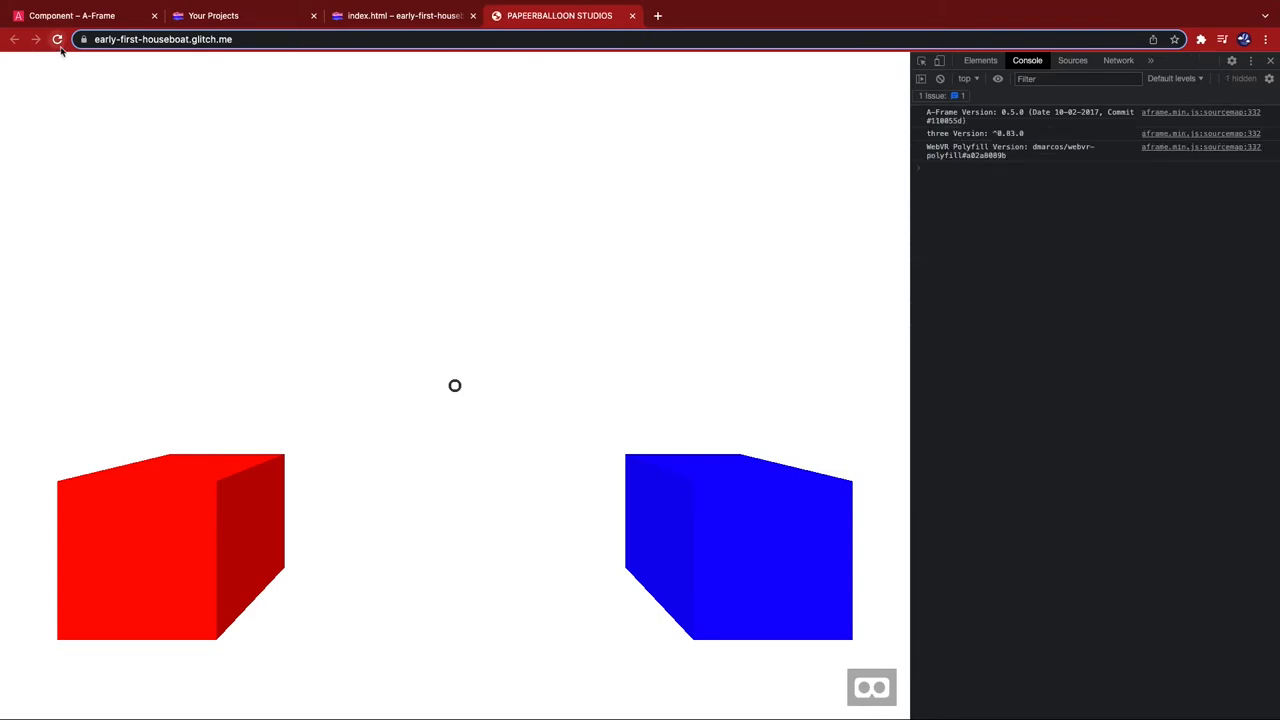
{"action": "left_click", "coordinate": [56, 40]}
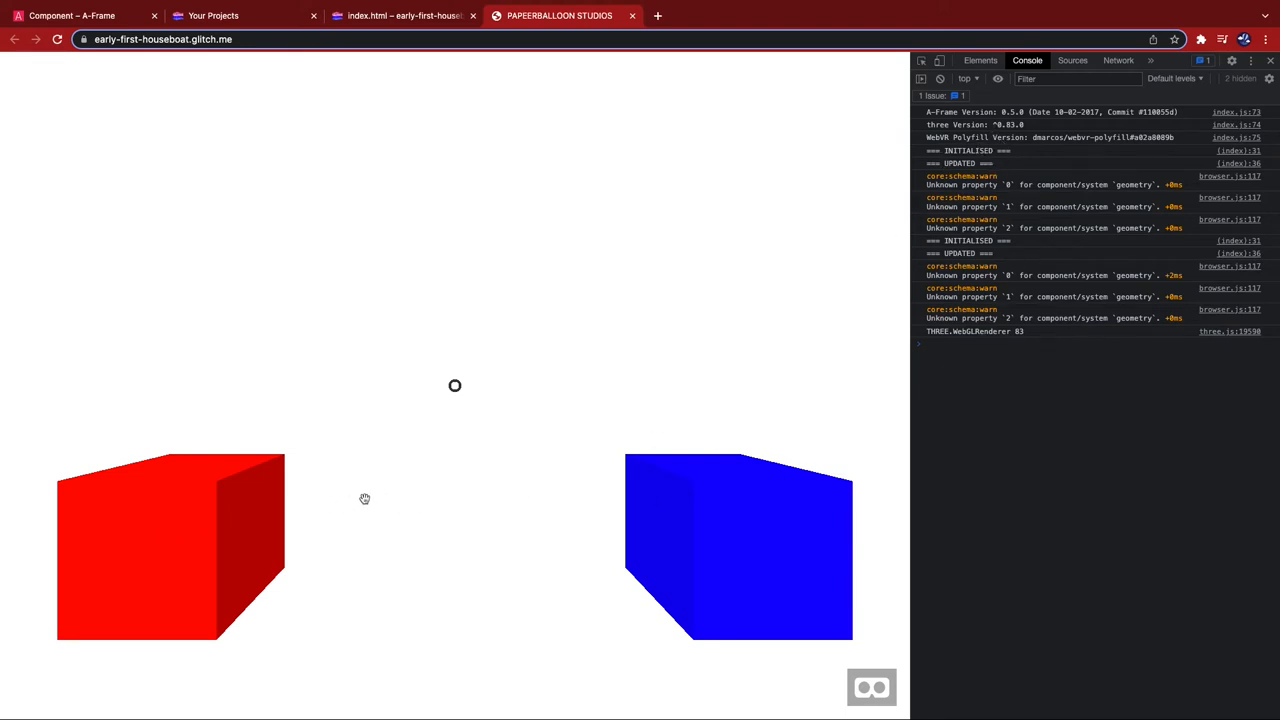
{"action": "mouse_move", "coordinate": [646, 632]}
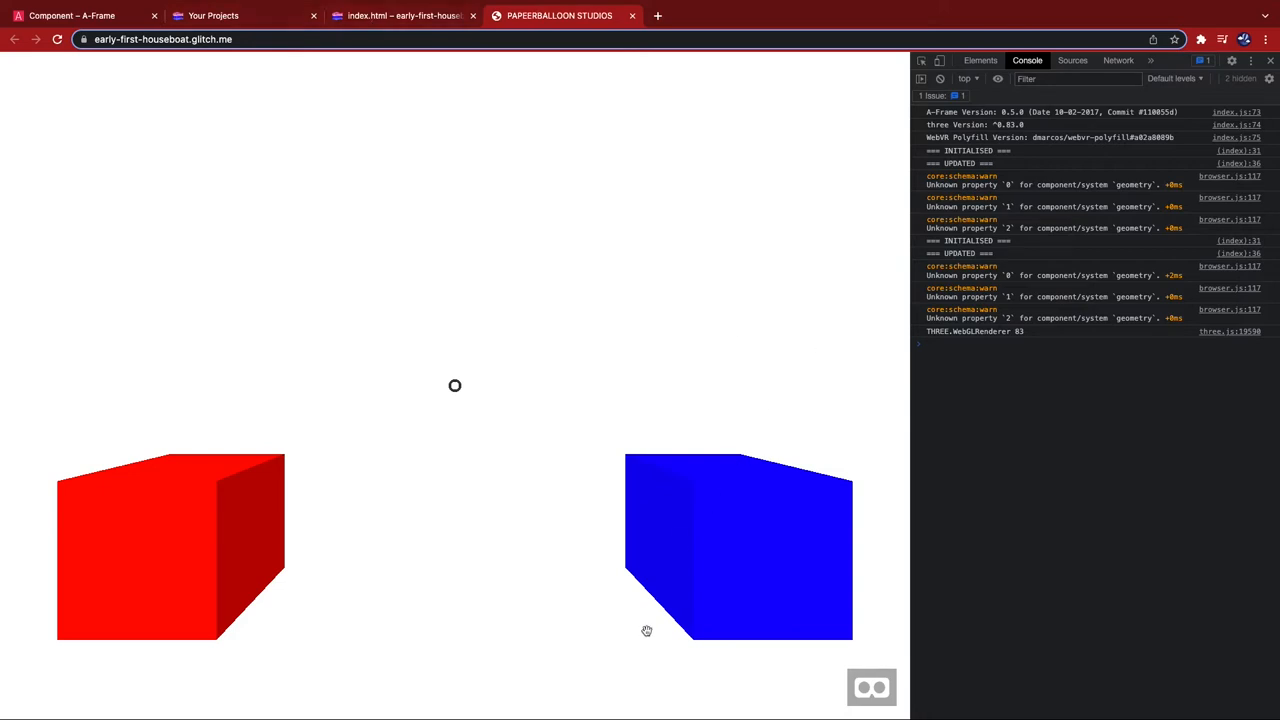
{"action": "left_click", "coordinate": [412, 16]}
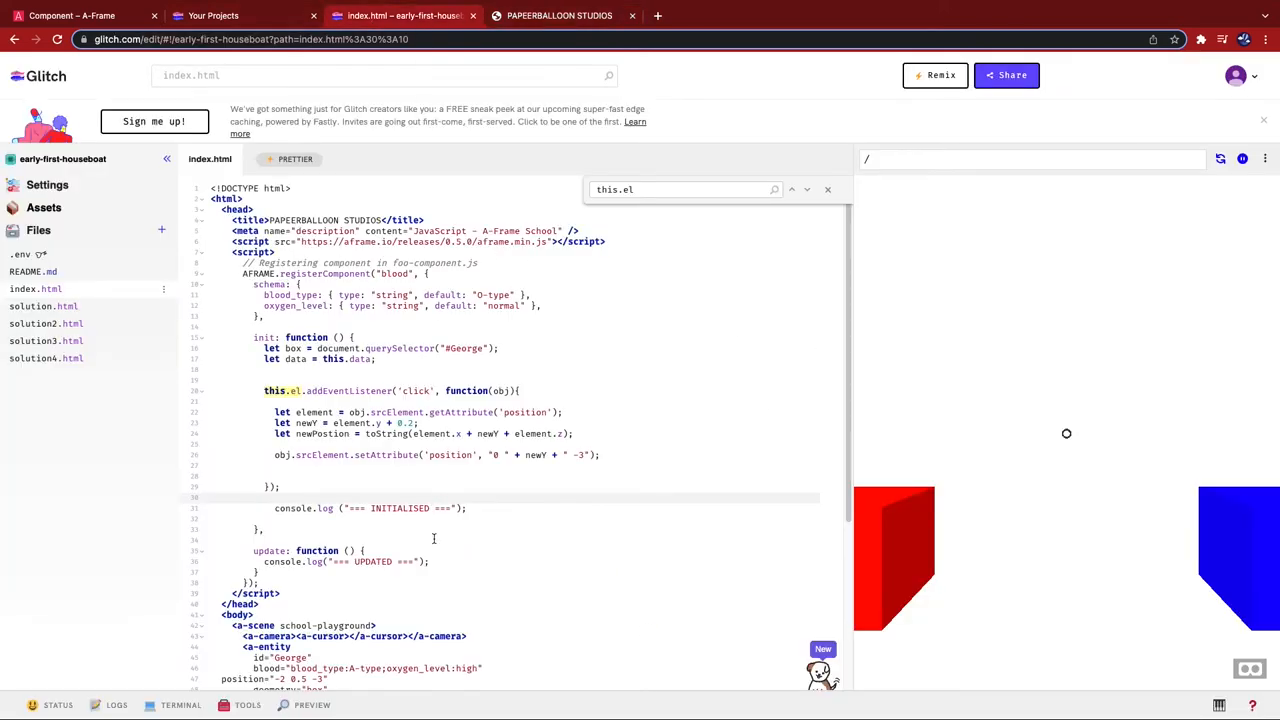
Have the click handler call setAttribute to change the blood_type
{"action": "left_click", "coordinate": [468, 508]}
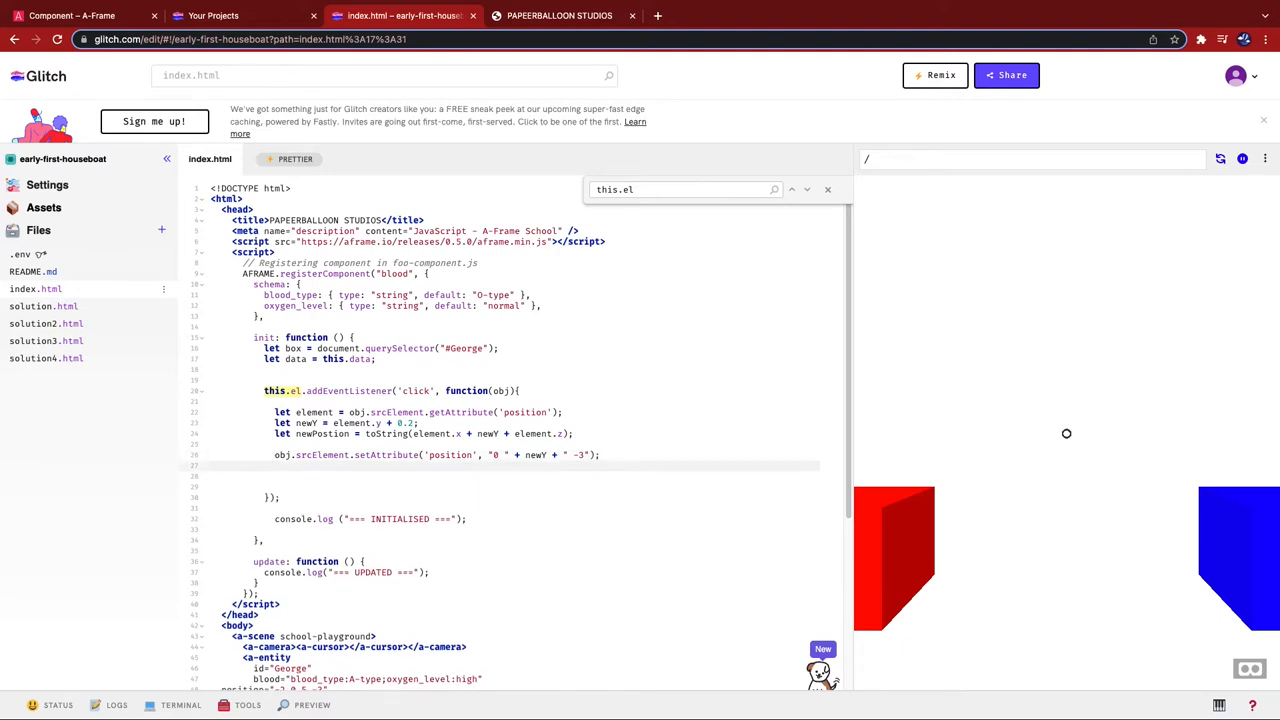
{"action": "type", "text": "obj"}
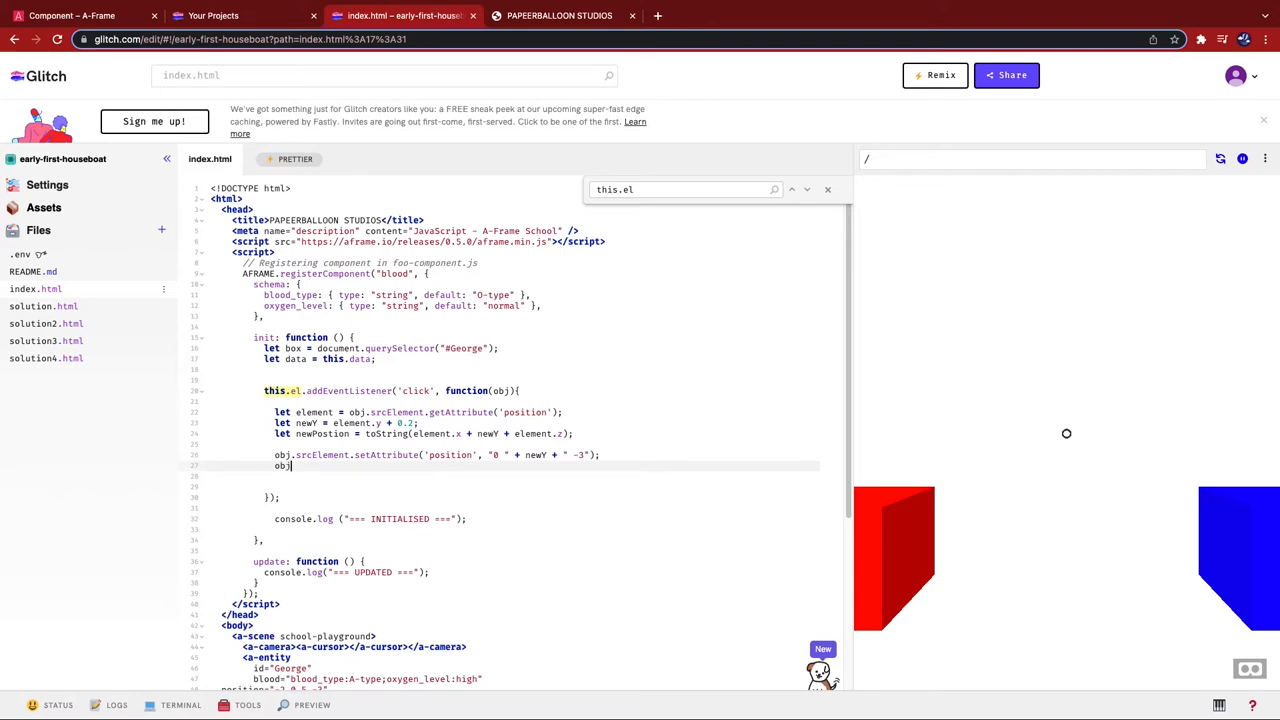
{"action": "type", "text": ".srcElement."}
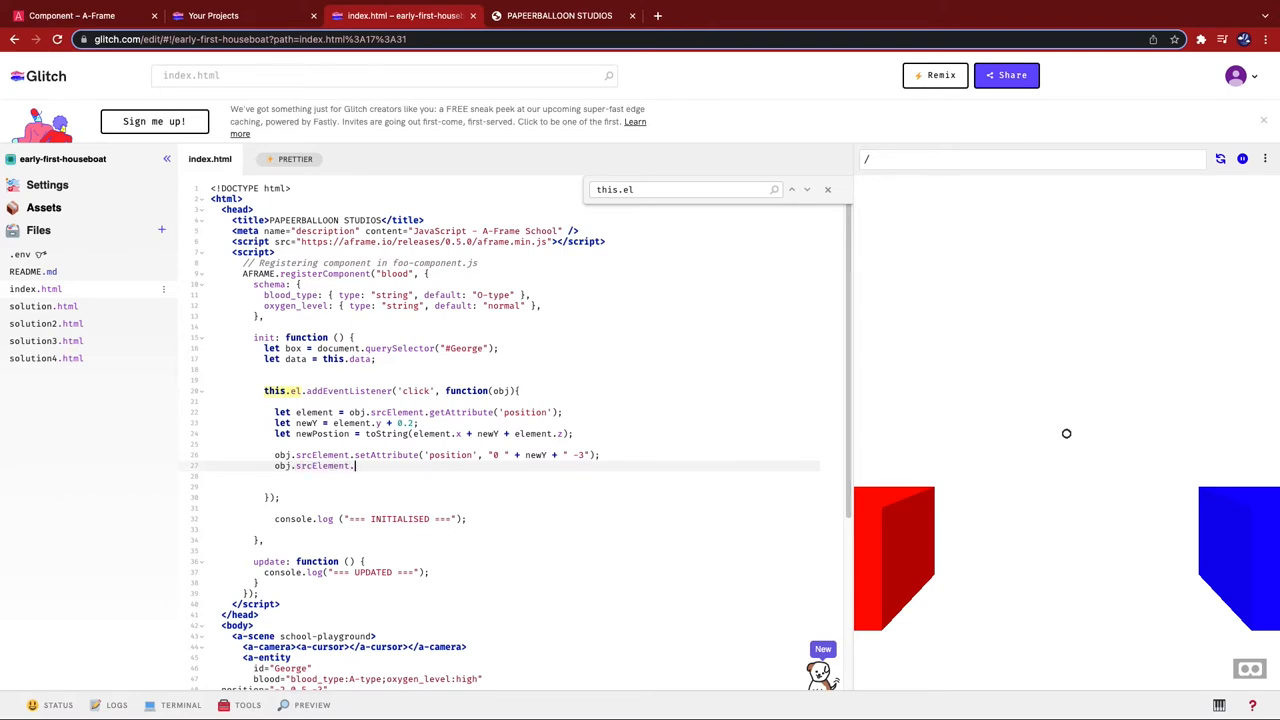
{"action": "type", "text": "setAttrib"}
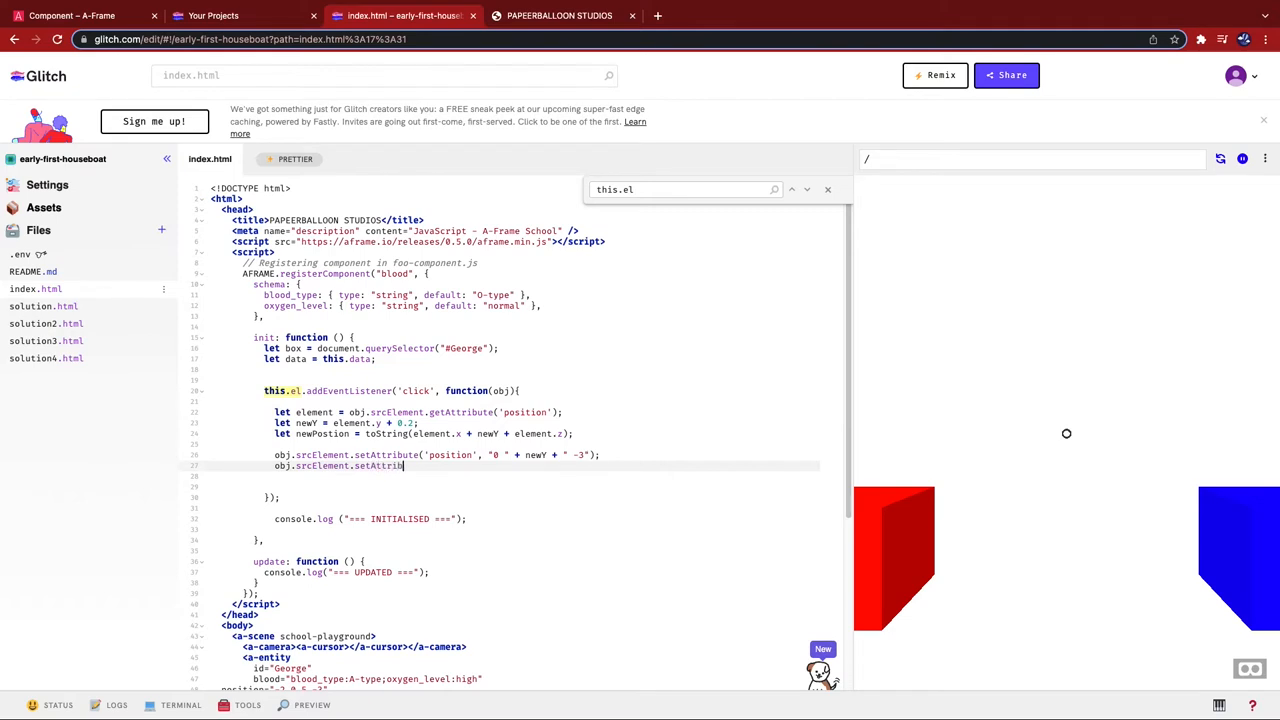
{"action": "type", "text": "ute"}
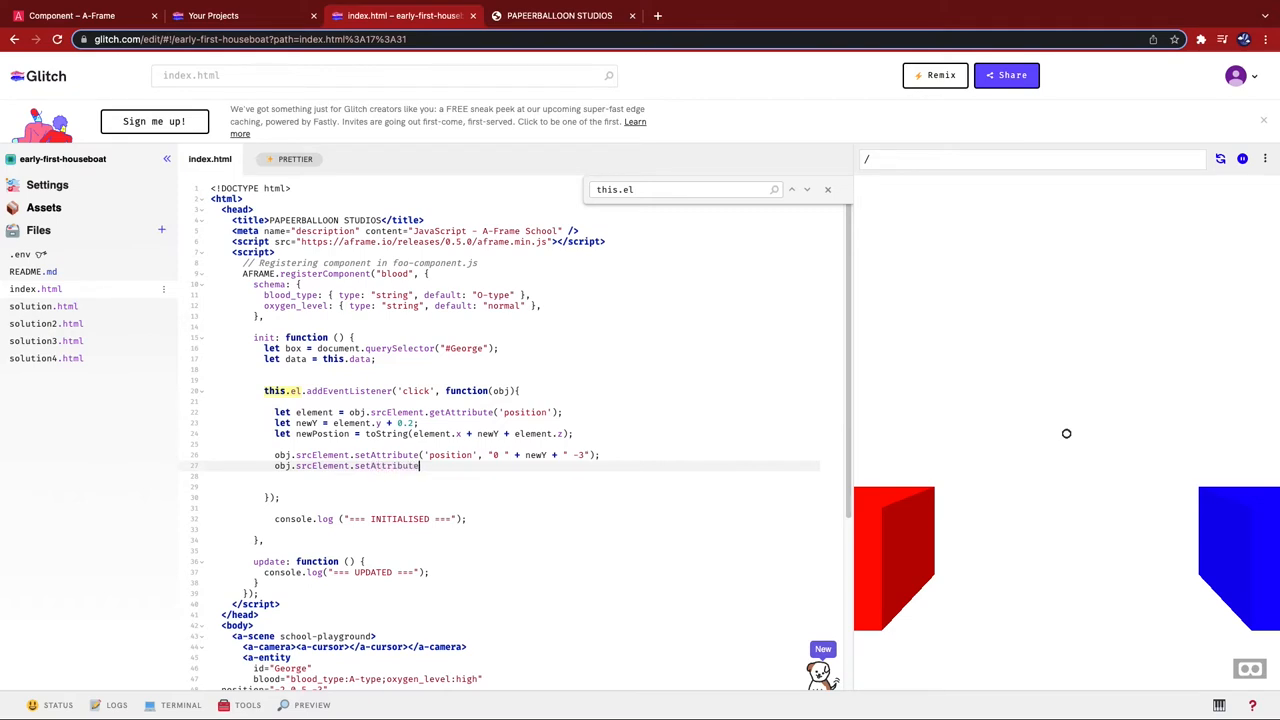
{"action": "type", "text": "("}
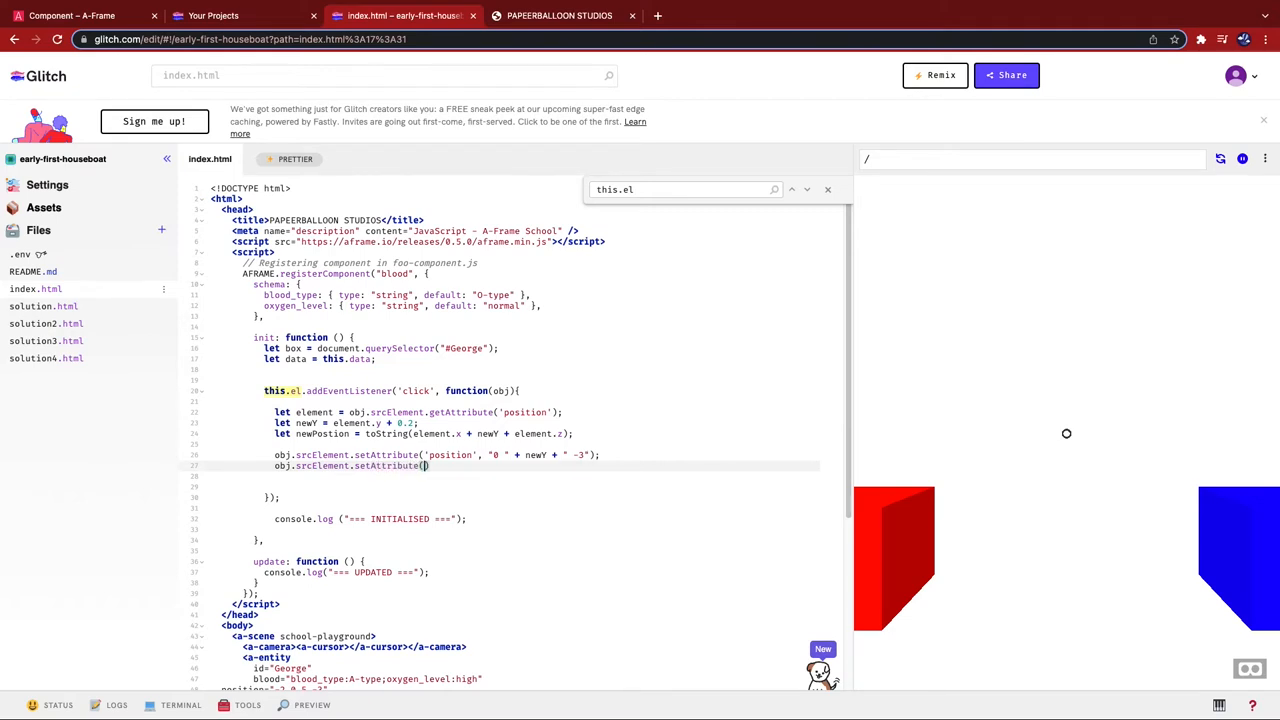
{"action": "type", "text": "'blood', 'blood_type:B-type"}
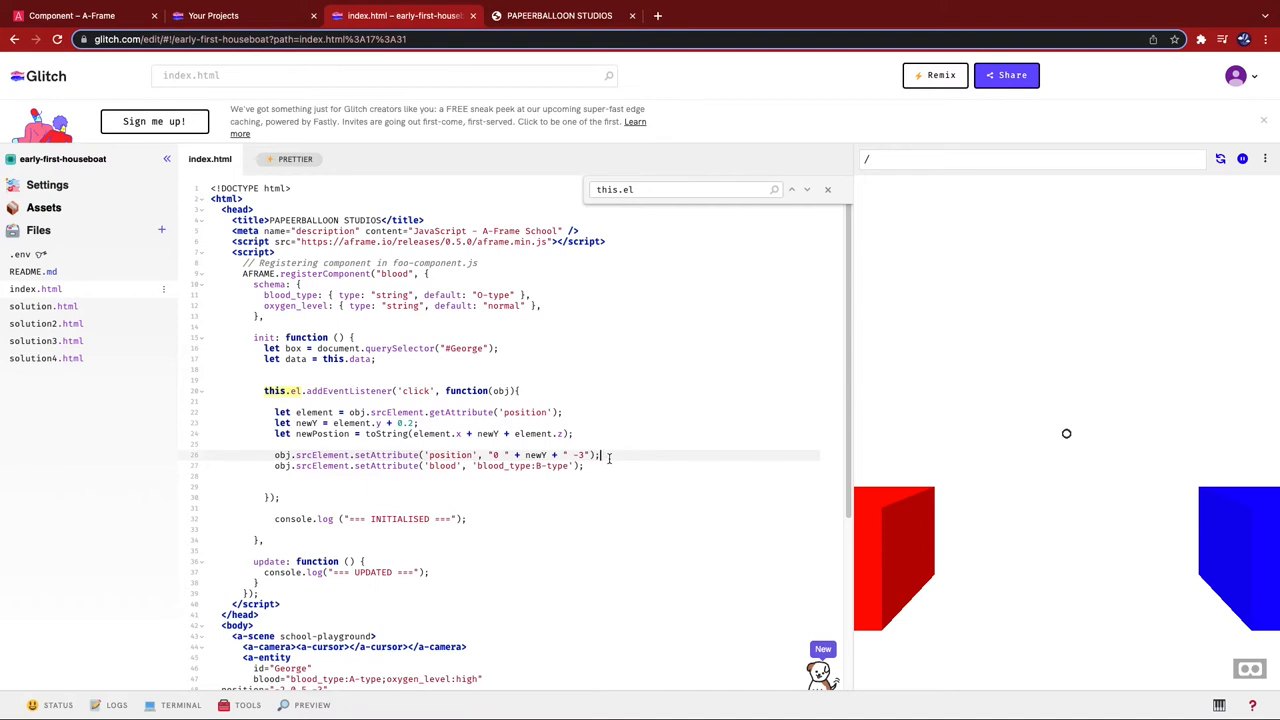
Give update an oldData parameter and log oldData.blood_type alongside this.data.blood_type
{"action": "type", "text": "console.log"}
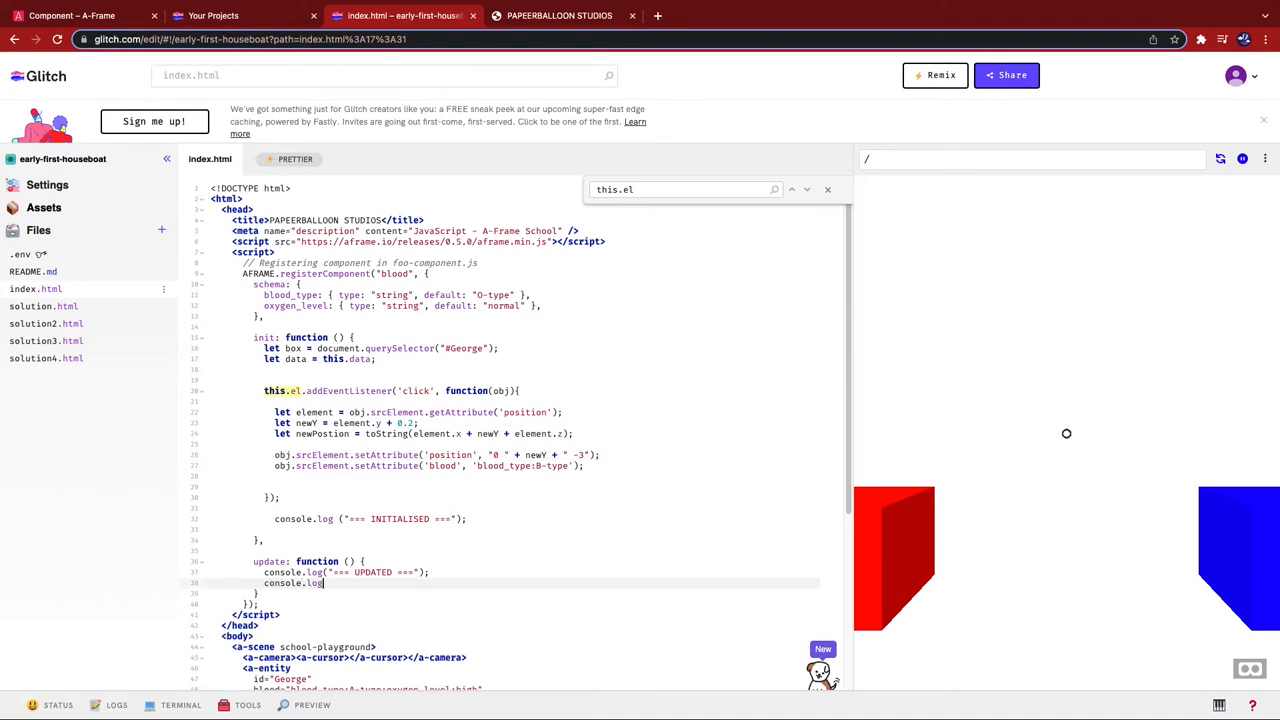
{"action": "type", "text": "("}
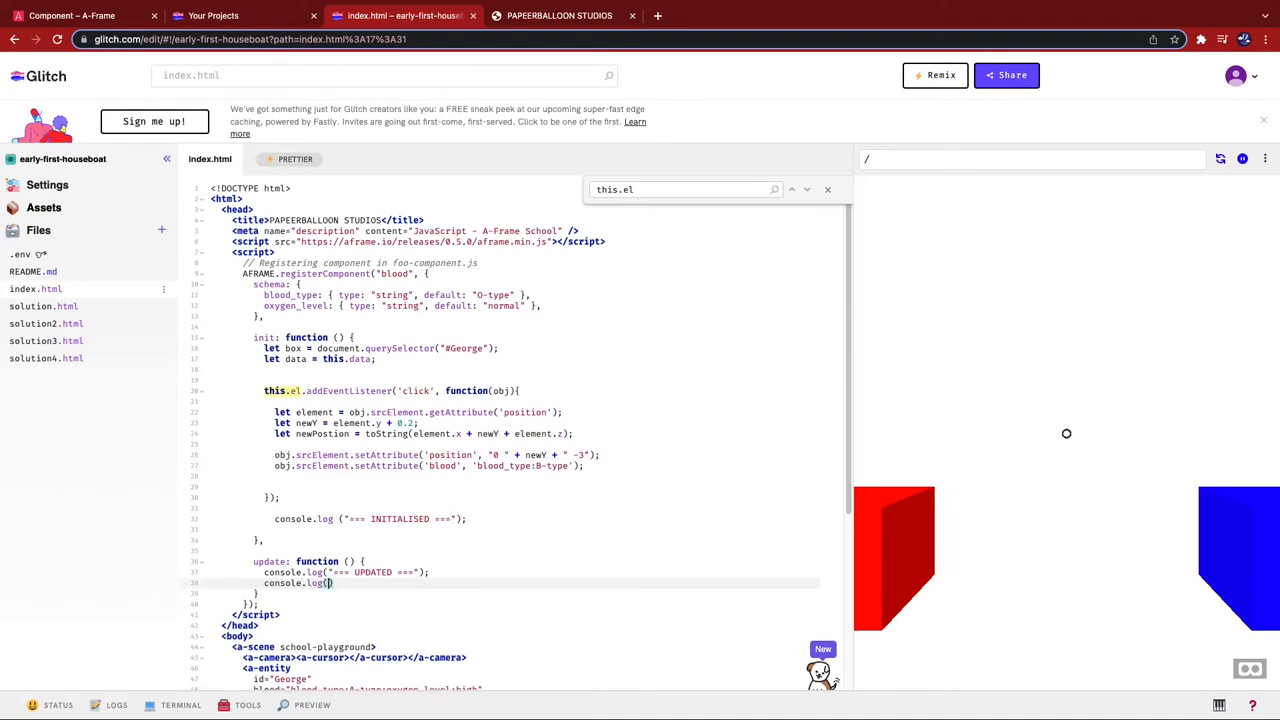
{"action": "type", "text": "this.data.blood_type"}
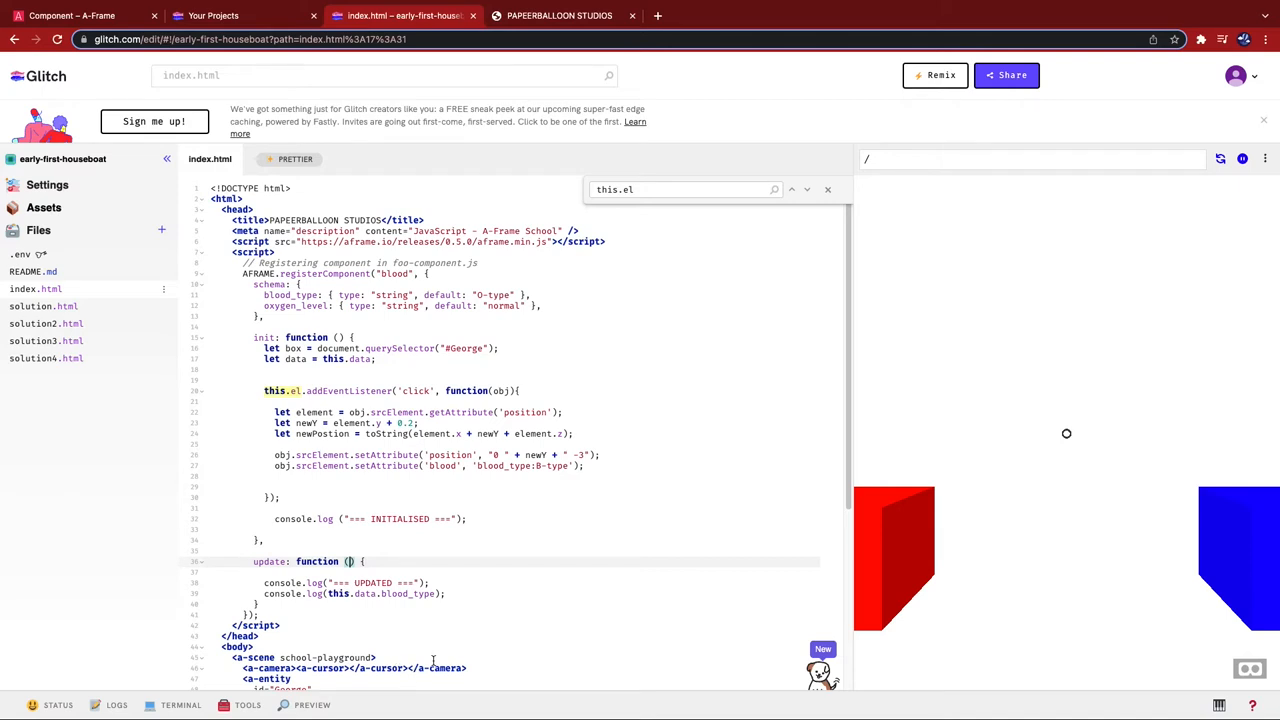
{"action": "type", "text": "oldData"}
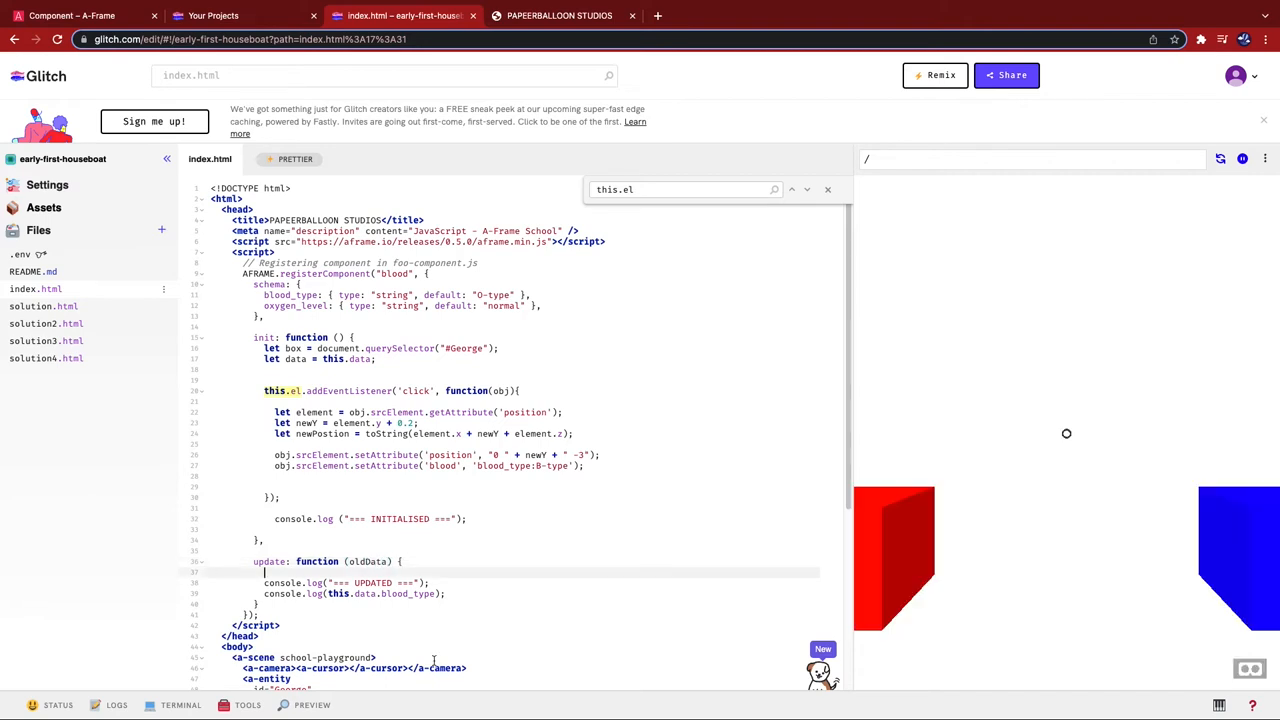
{"action": "type", "text": "console.log("}
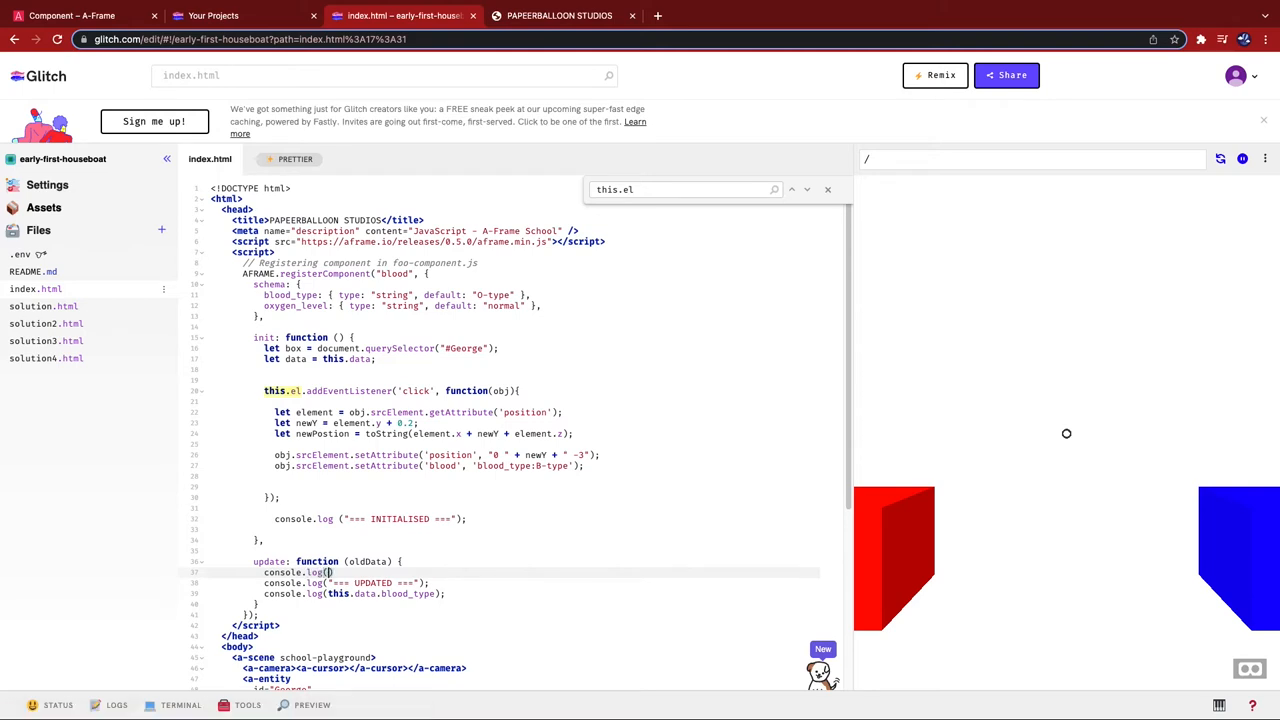
{"action": "type", "text": "oldData \" +"}
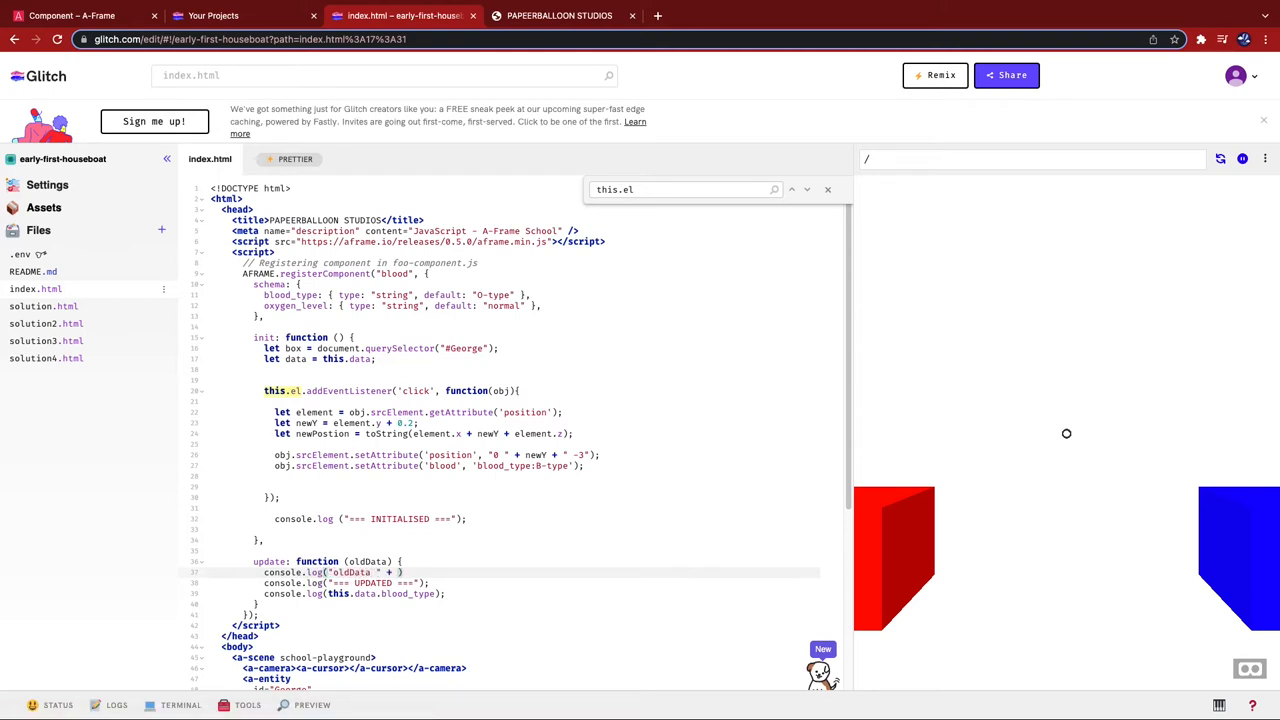
{"action": "type", "text": "oldData"}
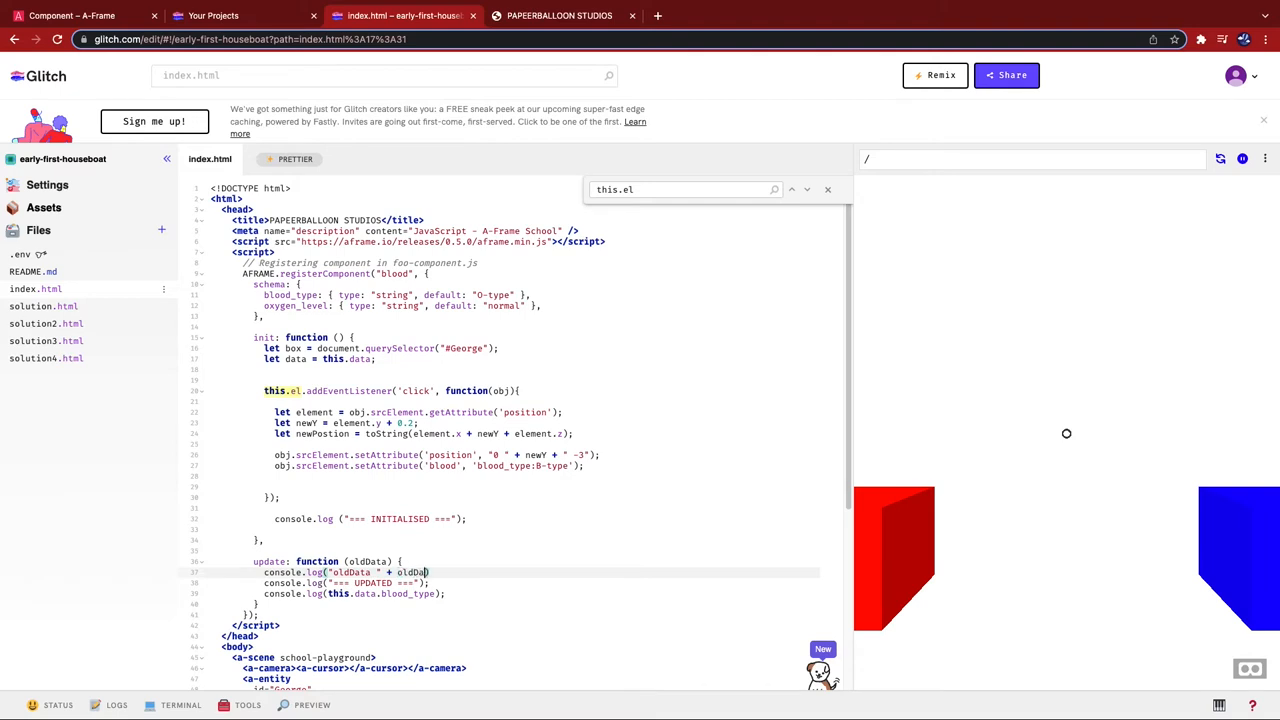
{"action": "type", "text": ".bo"}
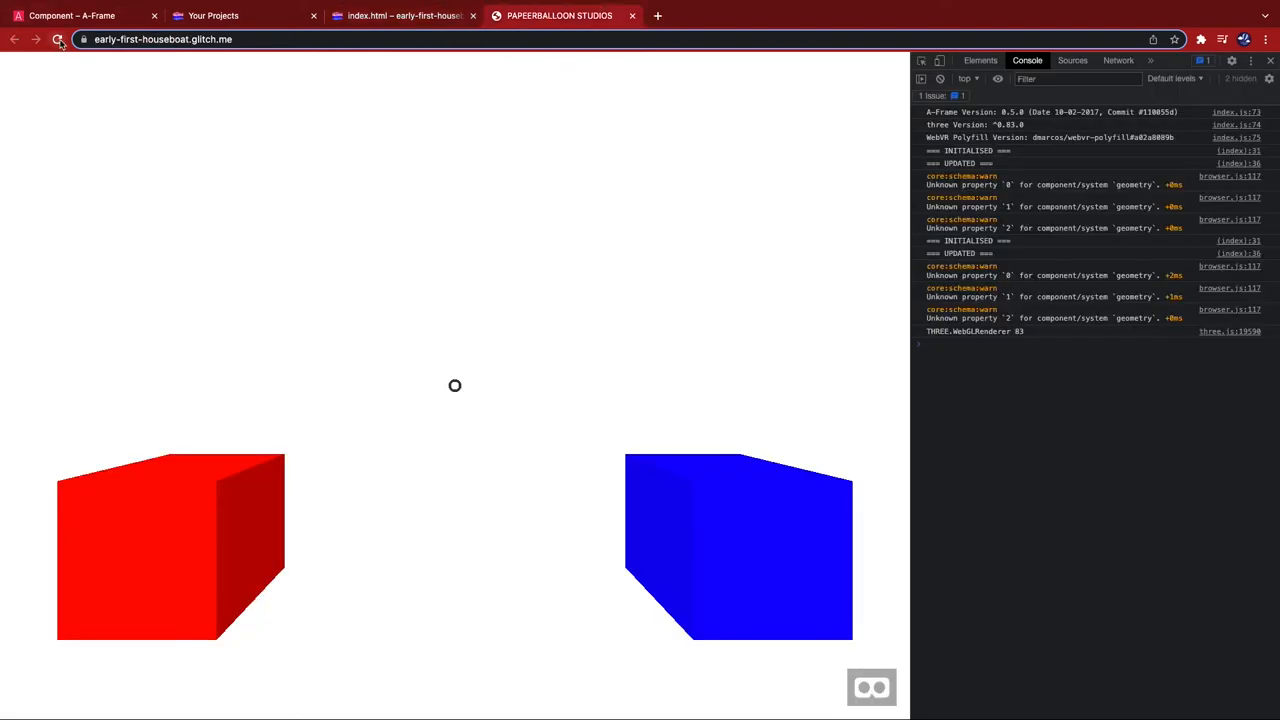
Click the cube and read the logged old (AB-type) and new (B-type) blood types
{"action": "left_click", "coordinate": [54, 40]}
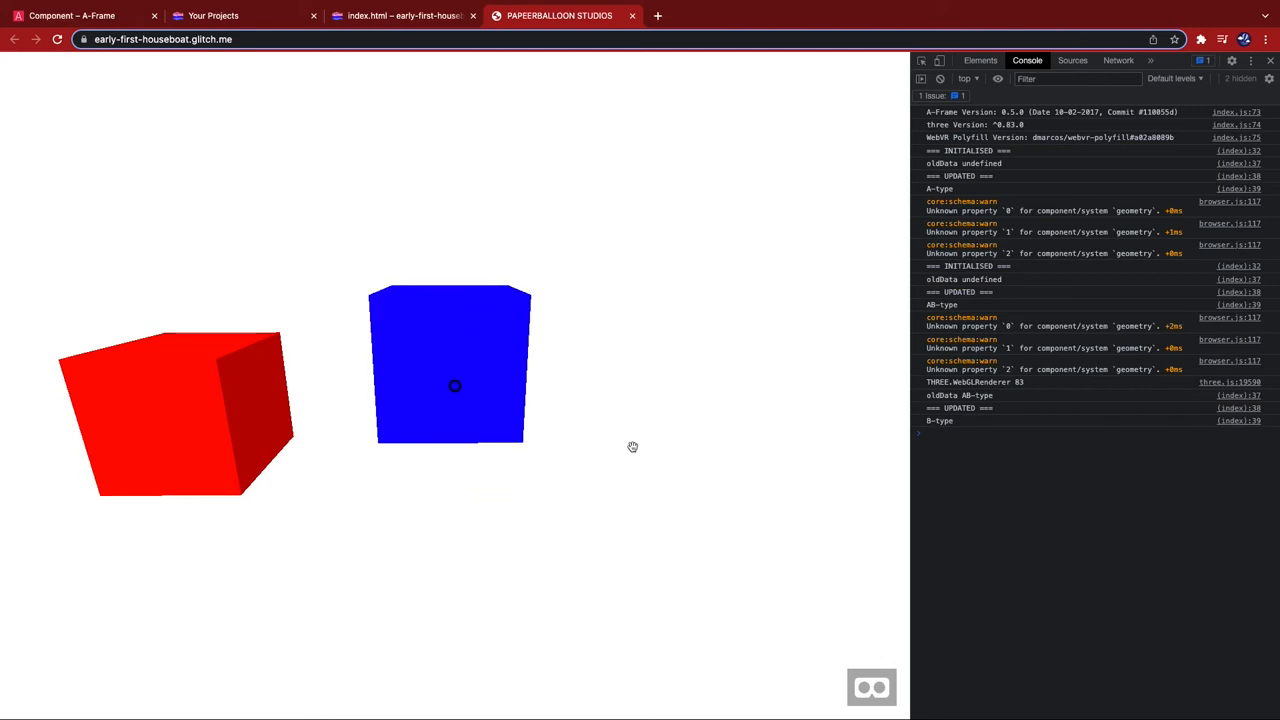
{"action": "mouse_move", "coordinate": [992, 428]}
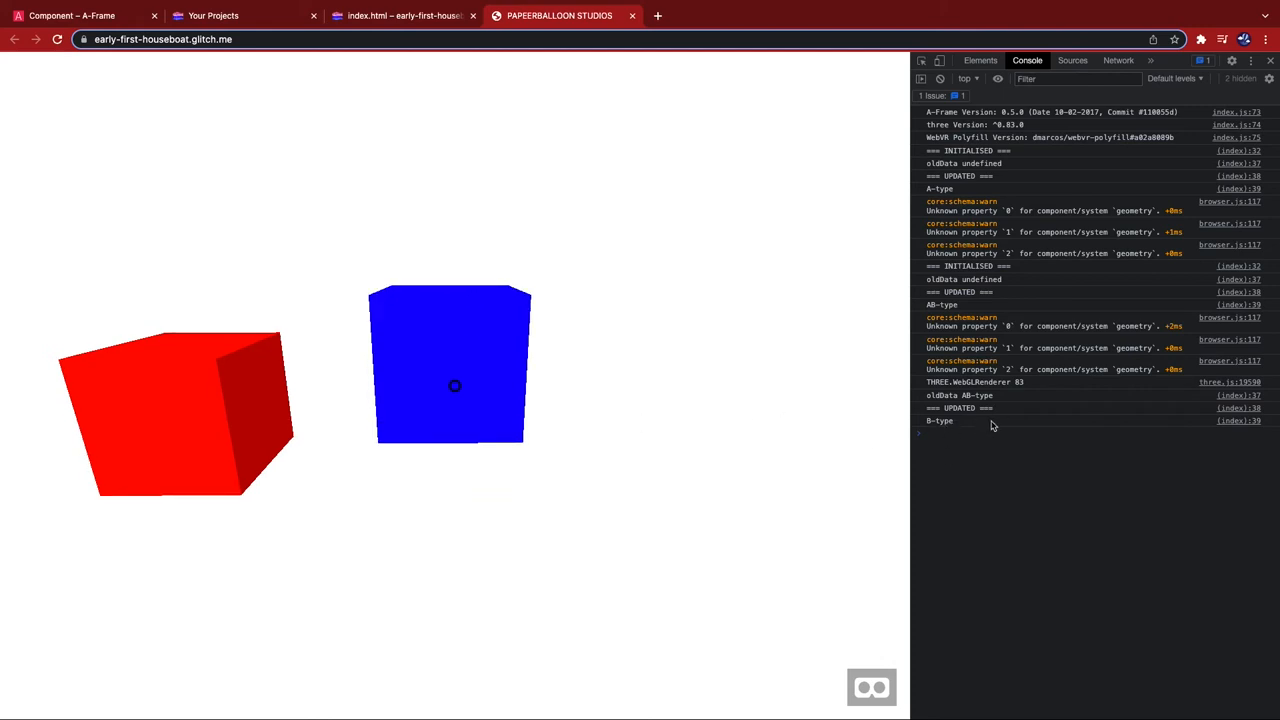
{"action": "mouse_move", "coordinate": [988, 418]}
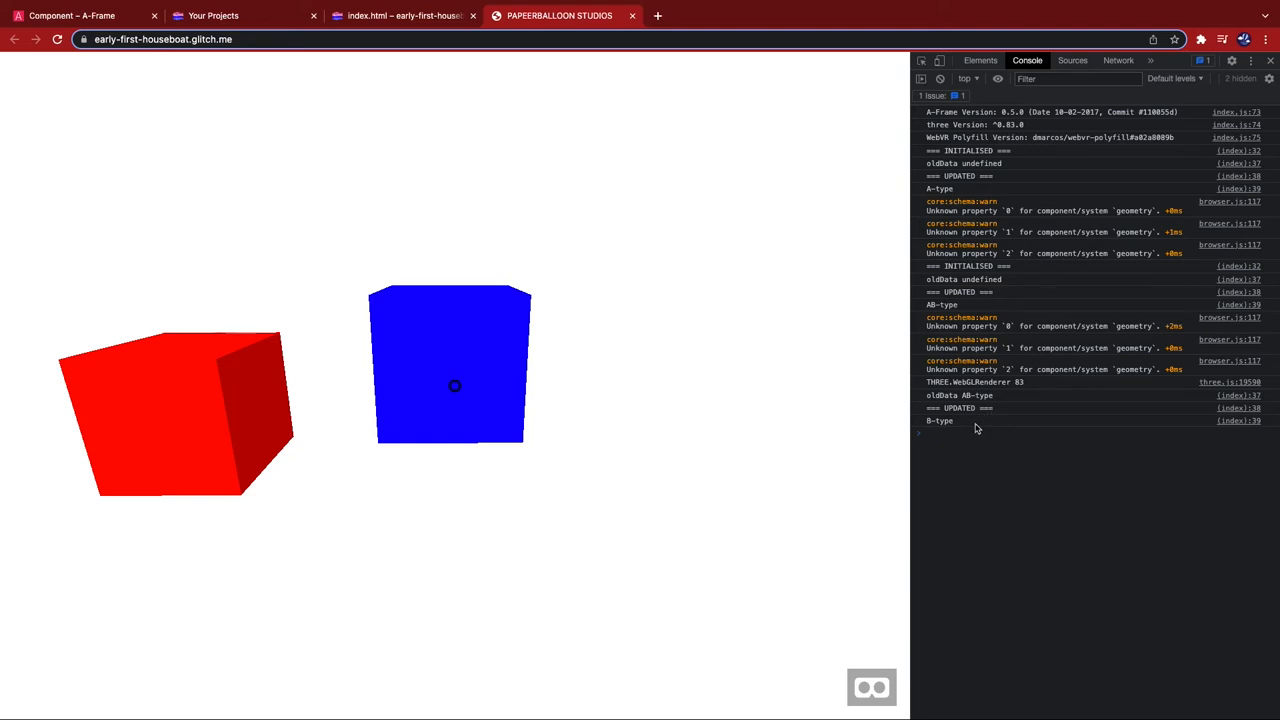
{"action": "mouse_move", "coordinate": [966, 428]}
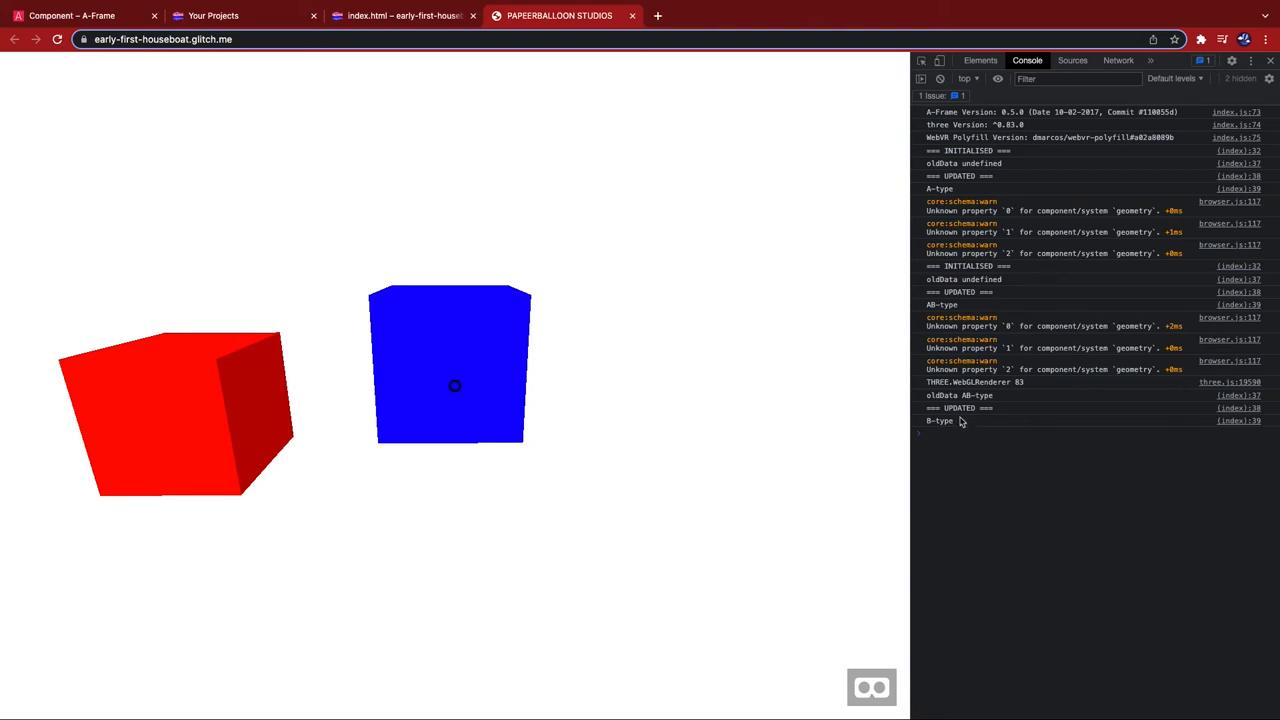
{"action": "left_click", "coordinate": [410, 16]}
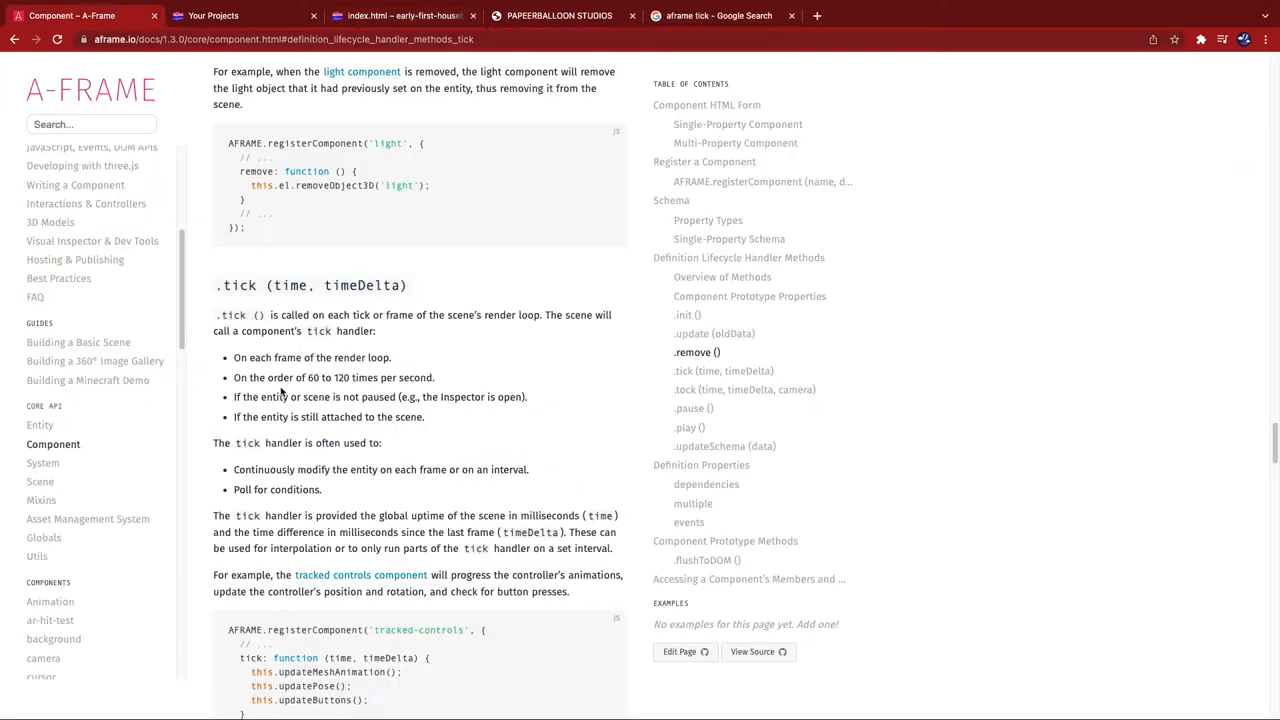
{"action": "mouse_move", "coordinate": [312, 376]}
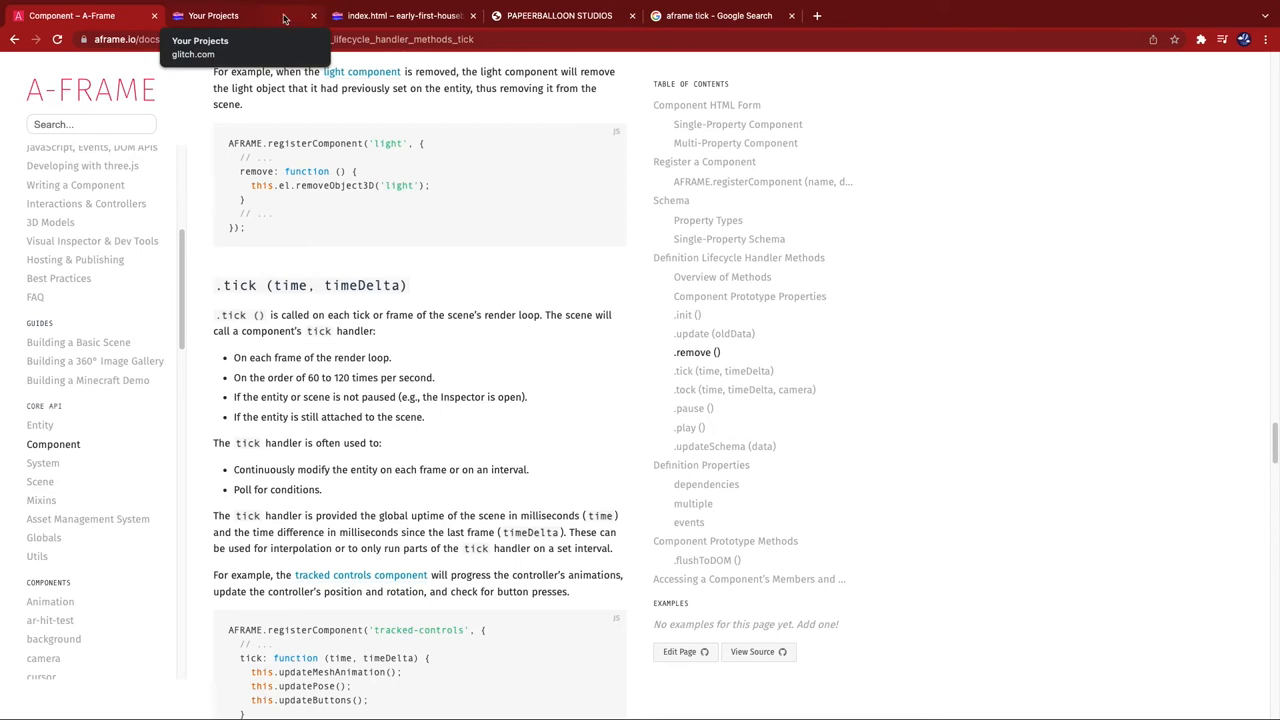
Add a tick function incrementing this.el.getObject3D("mesh").rotation.y each frame
{"action": "left_click", "coordinate": [410, 16]}
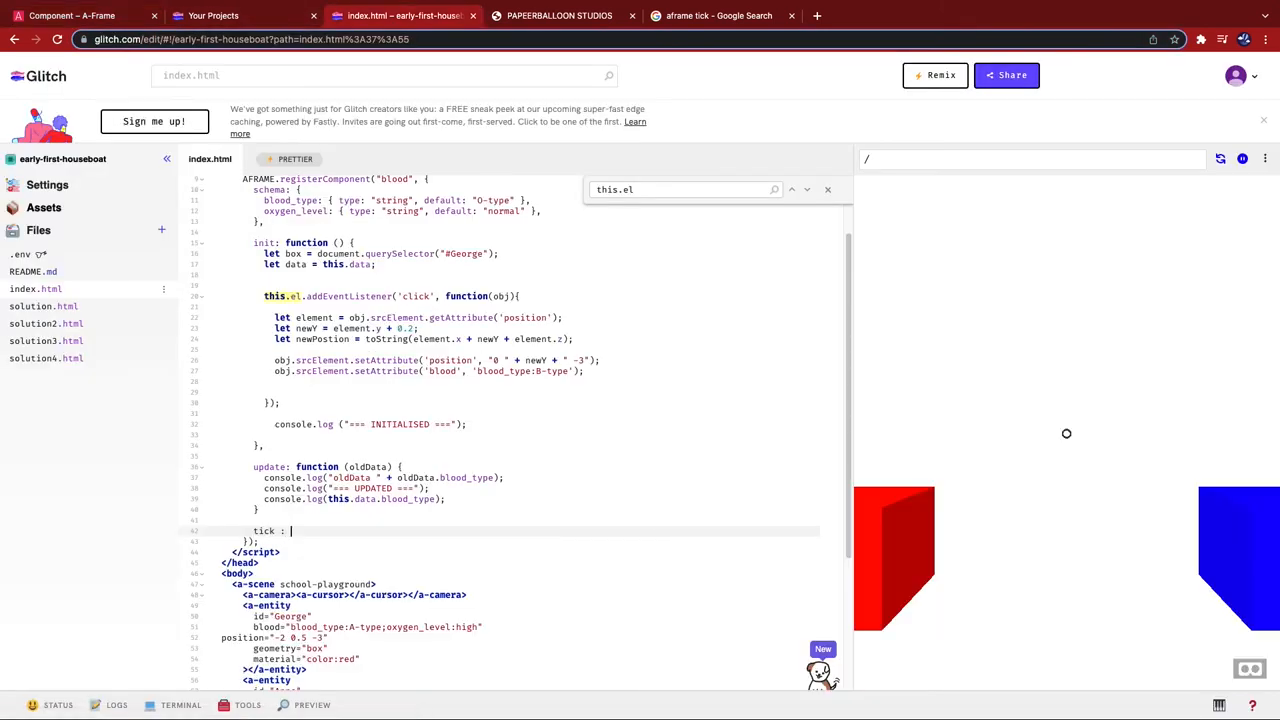
{"action": "type", "text": "function () {"}
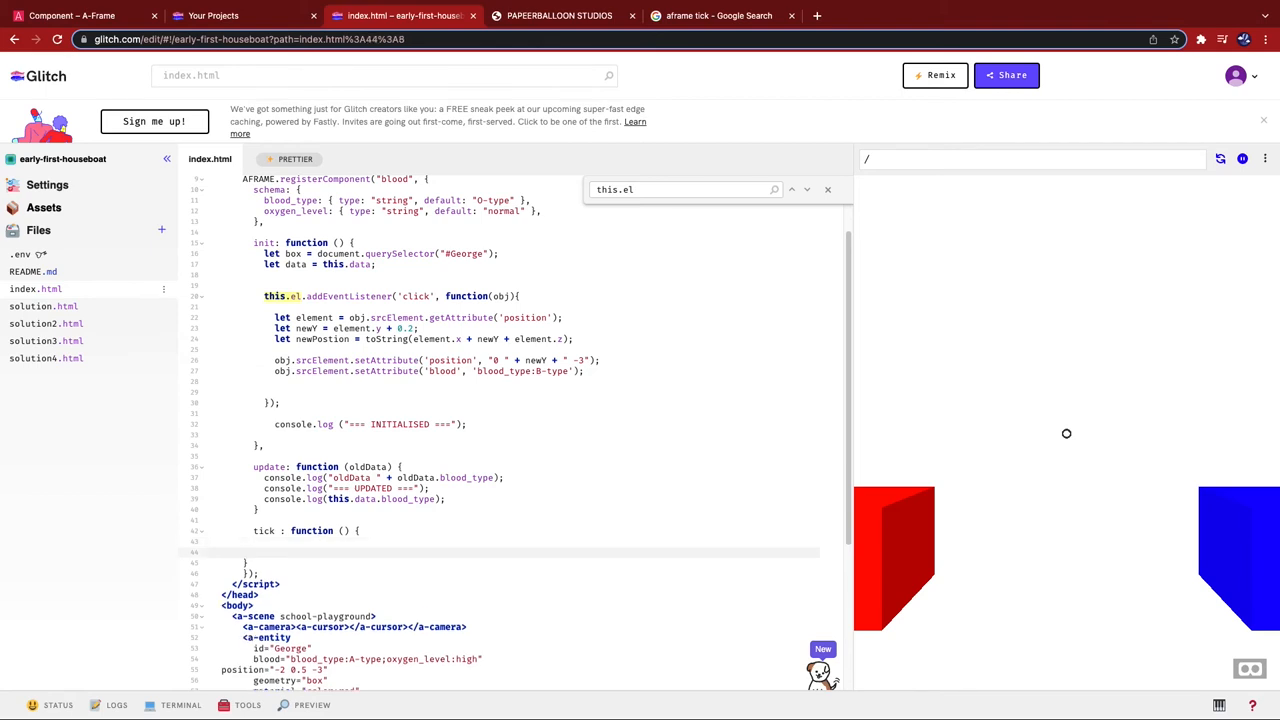
{"action": "type", "text": "this"}
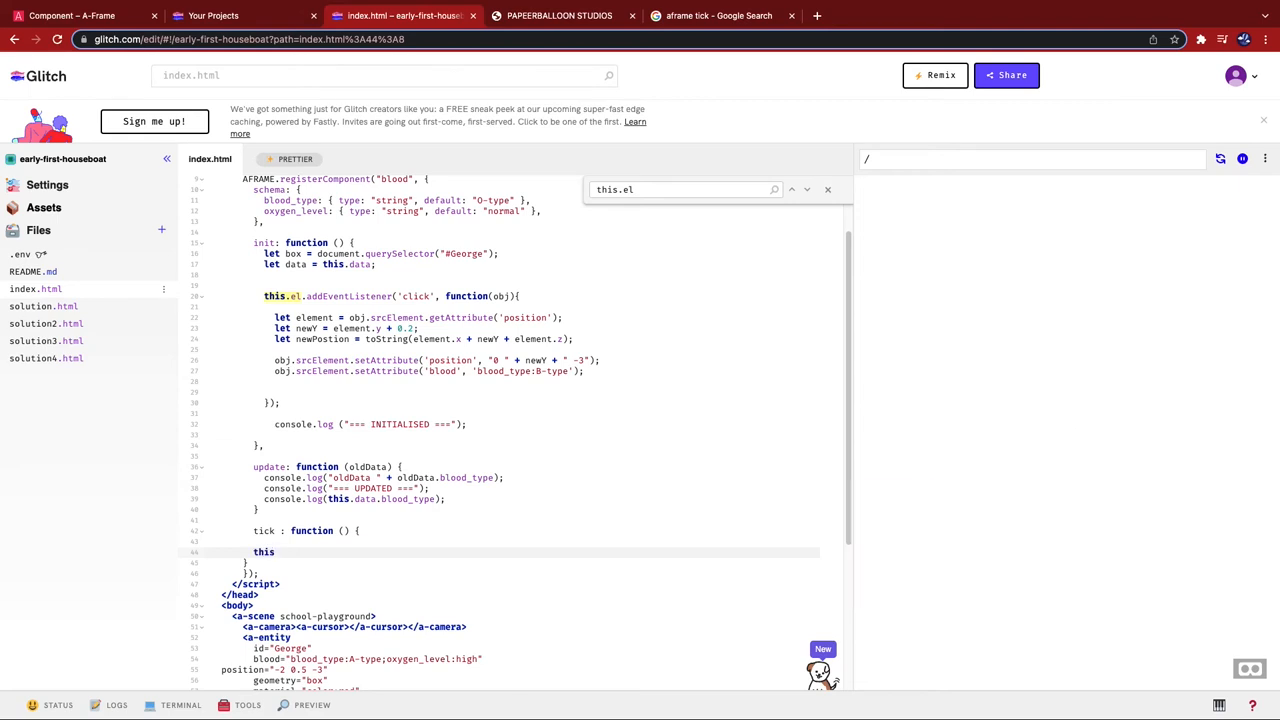
{"action": "type", "text": "this.el."}
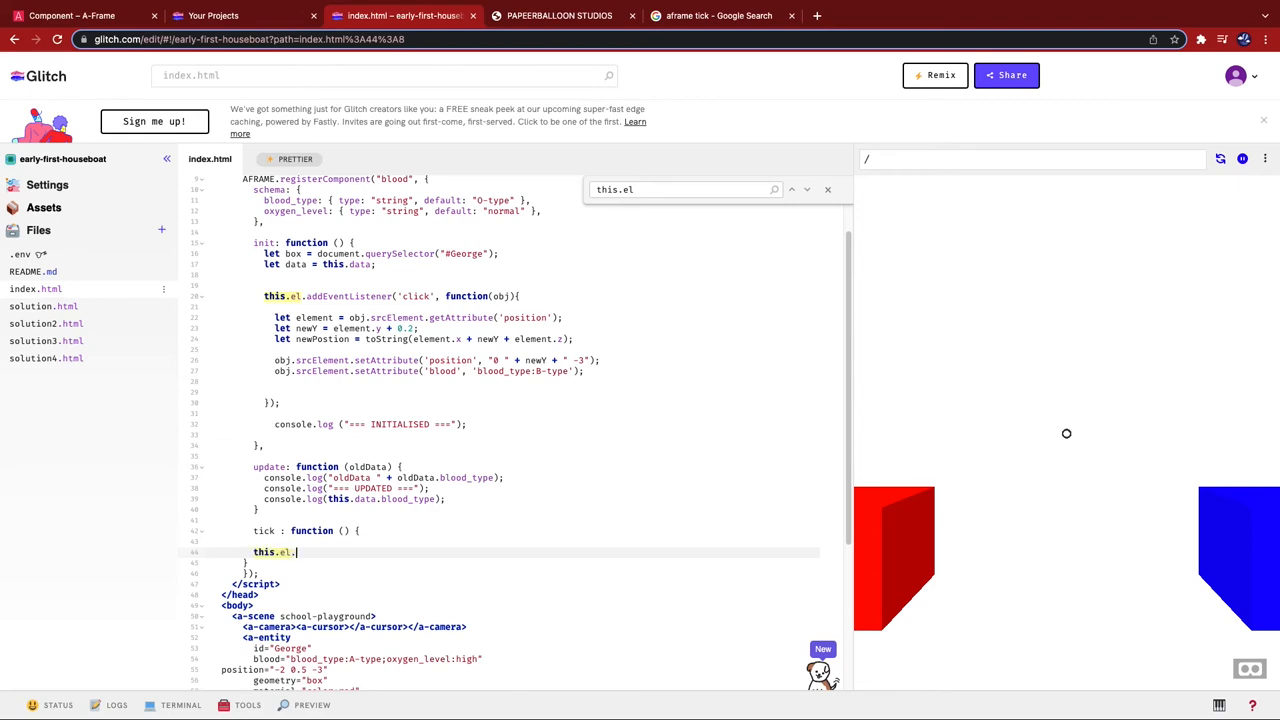
{"action": "type", "text": ".getObject"}
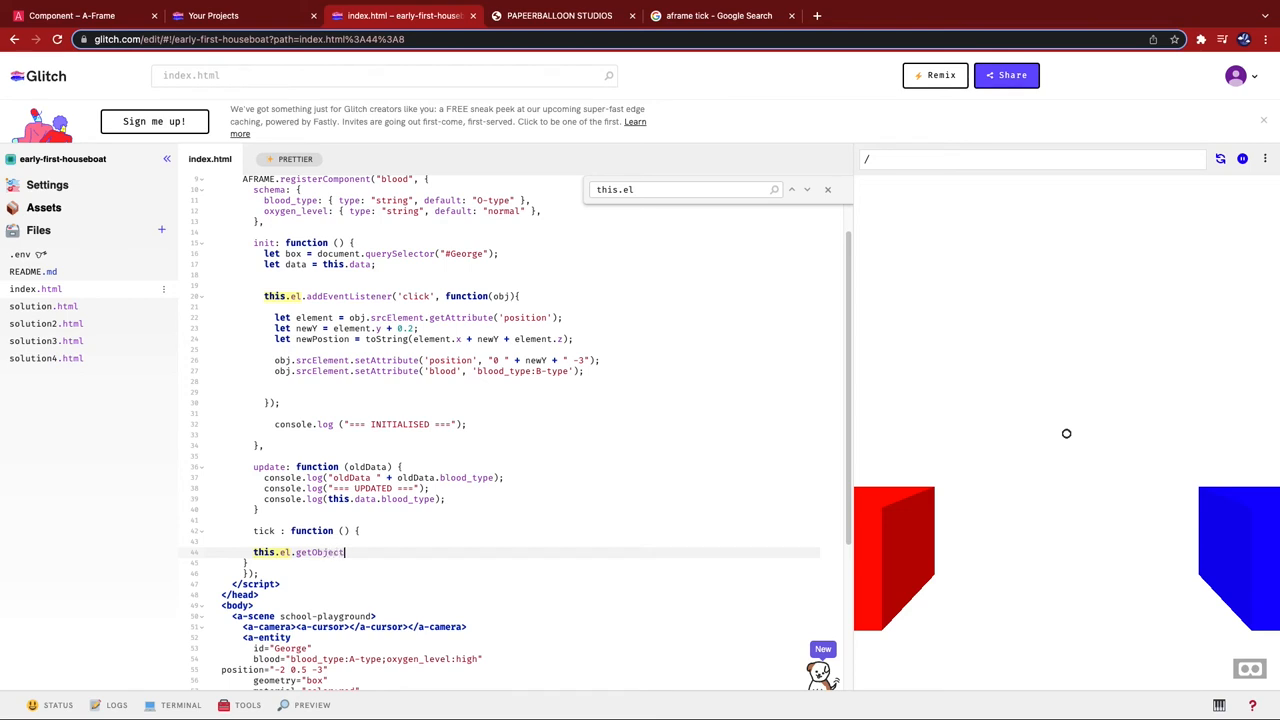
{"action": "type", "text": "3D"}
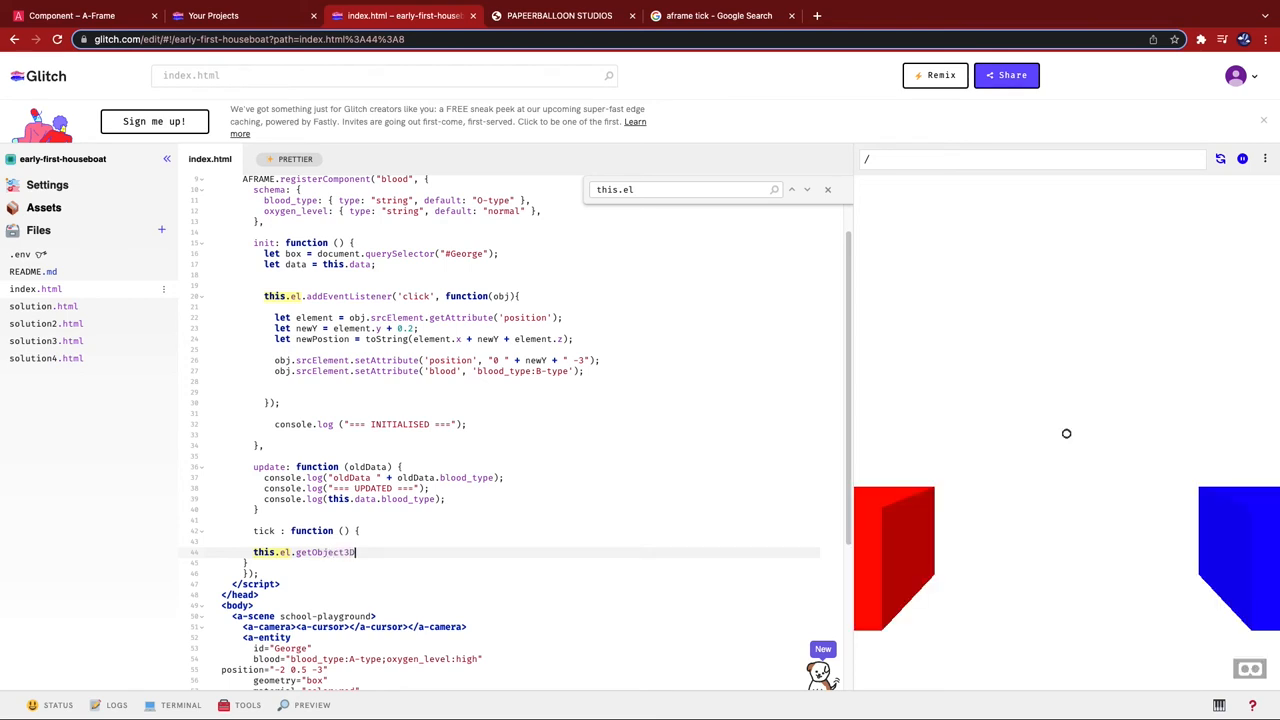
{"action": "type", "text": "(\"mesh\")"}
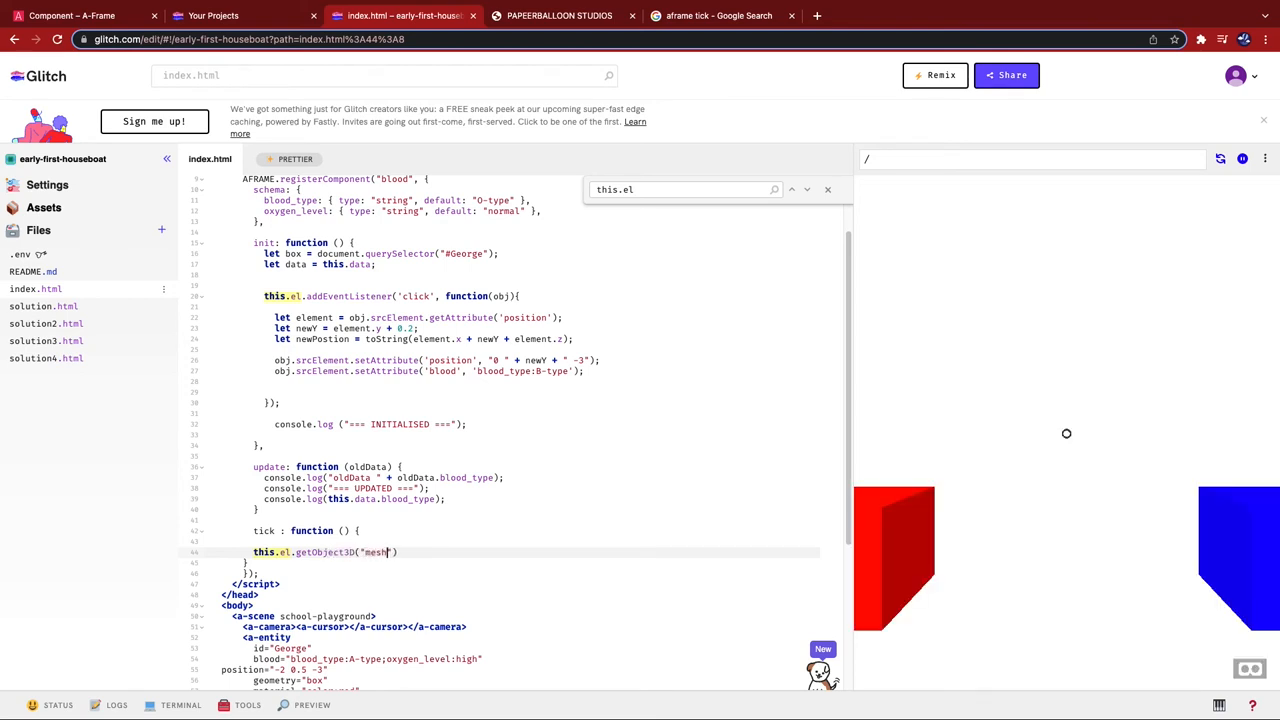
{"action": "type", "text": ".rotation.y"}
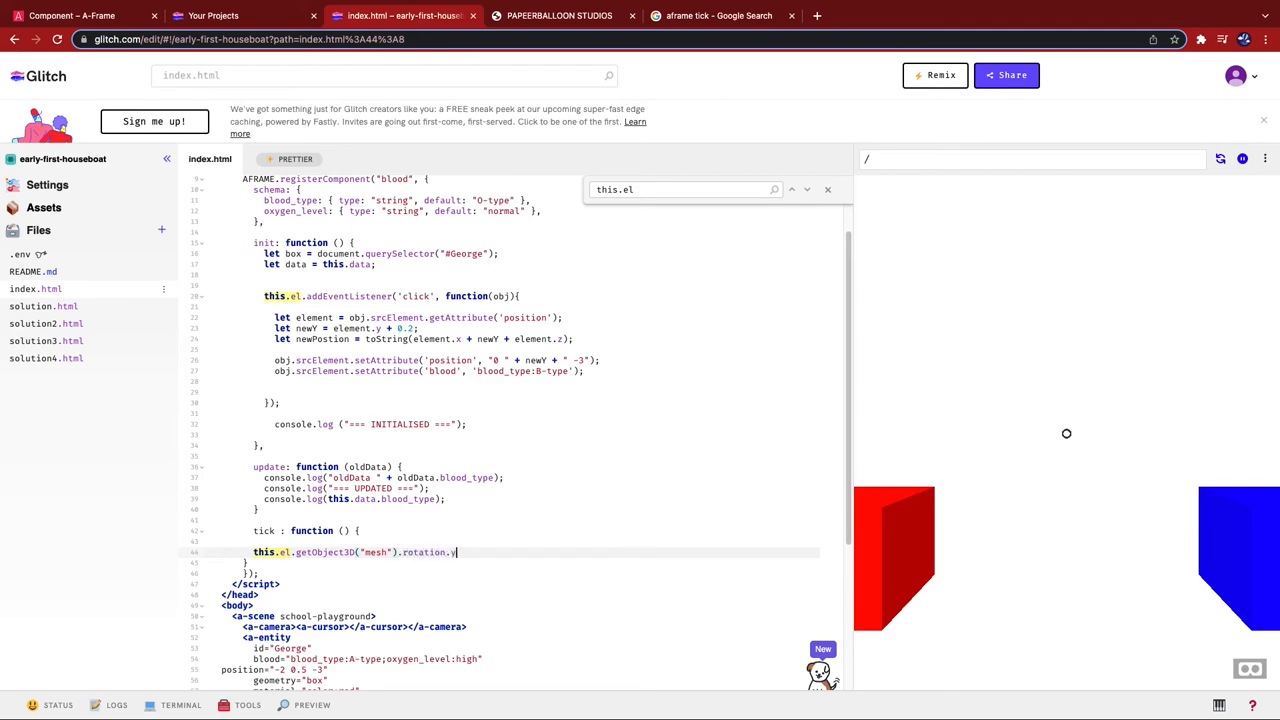
{"action": "type", "text": "+= 0/"}
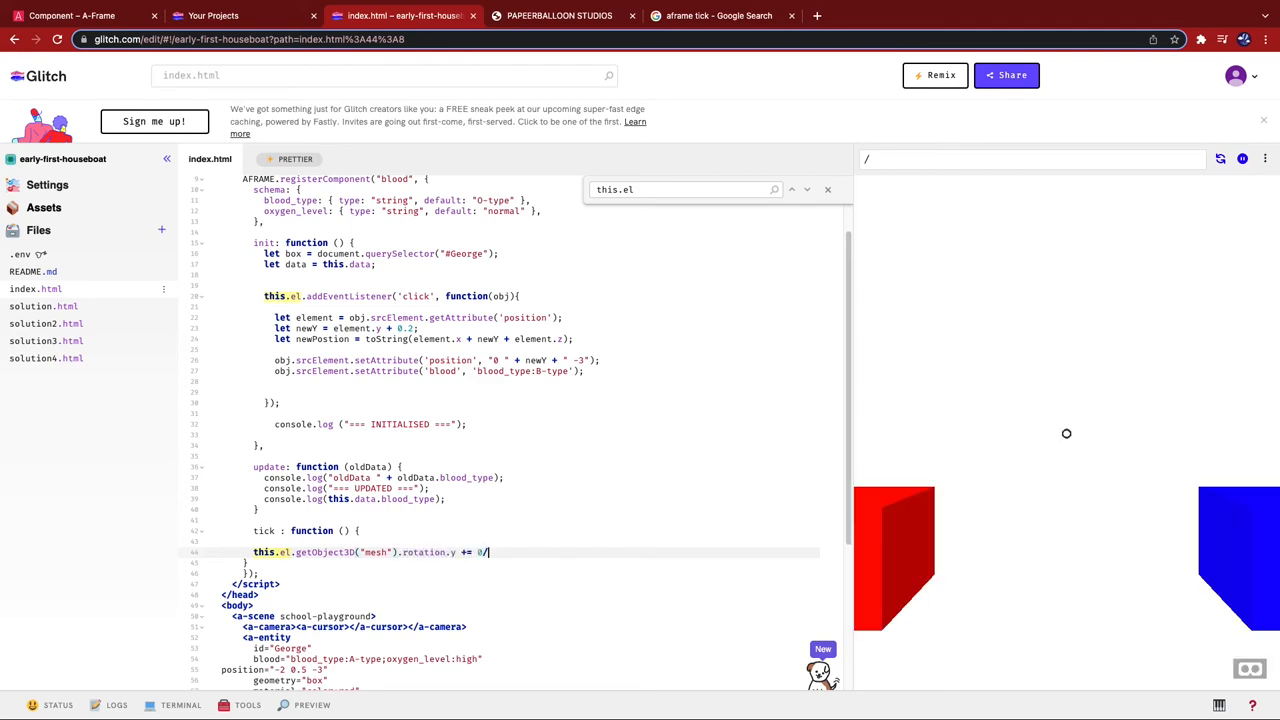